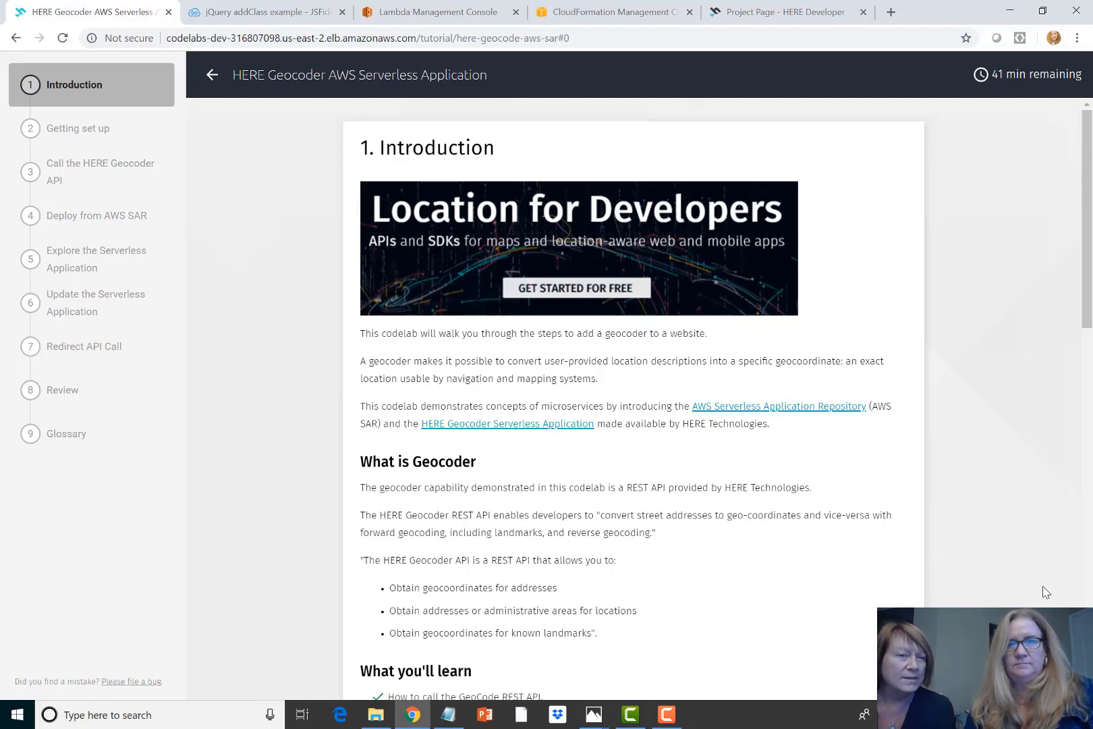
- Read the introduction, go to Getting set up and scroll to the jsFiddle HTML markup
{"action": "scroll", "scroll_direction": "down", "scroll_amount": 3}
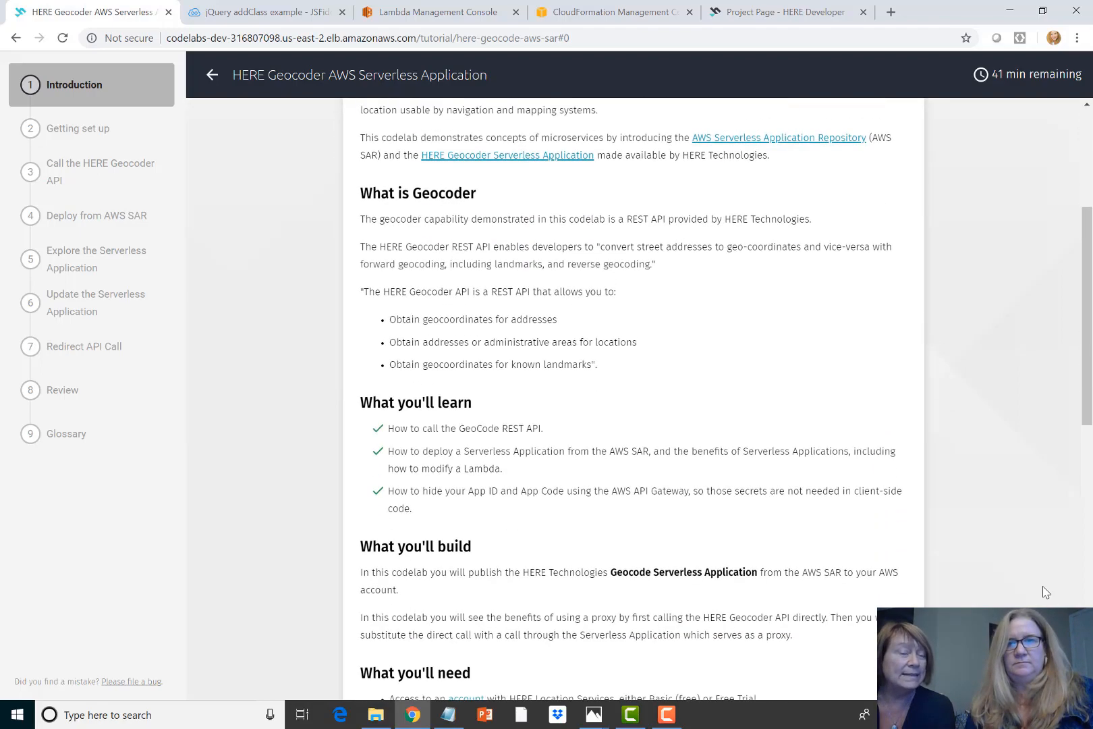
{"action": "scroll", "scroll_direction": "down", "scroll_amount": 3}
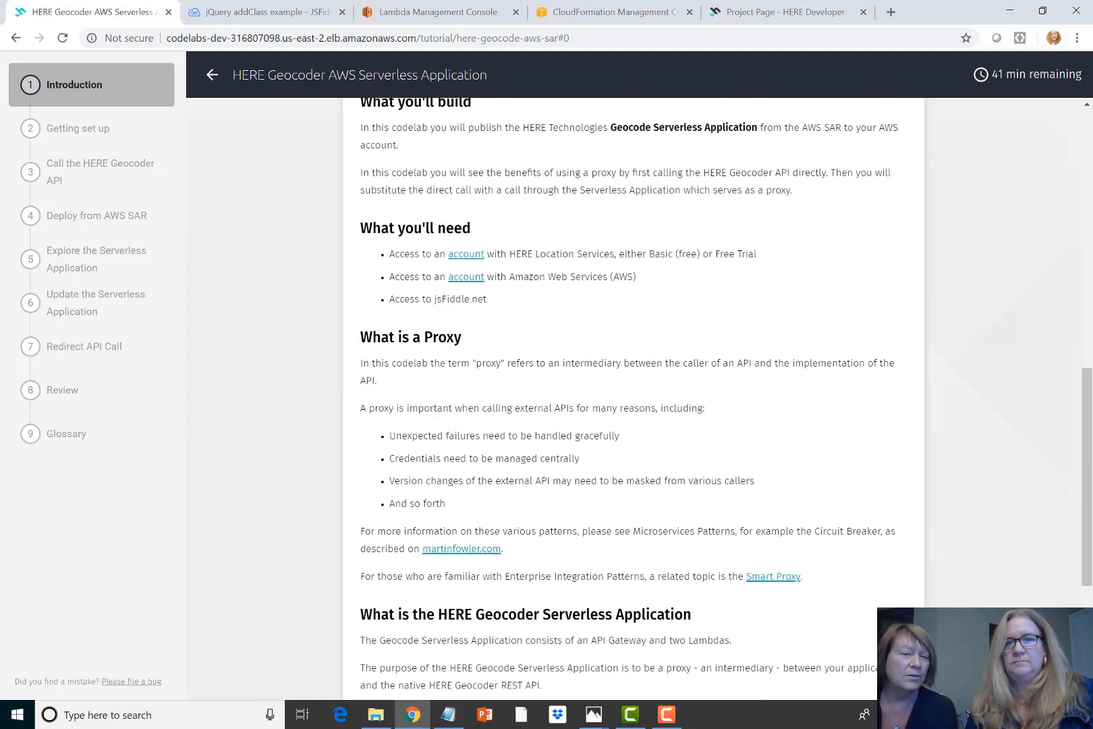
{"action": "left_click", "coordinate": [78, 128]}
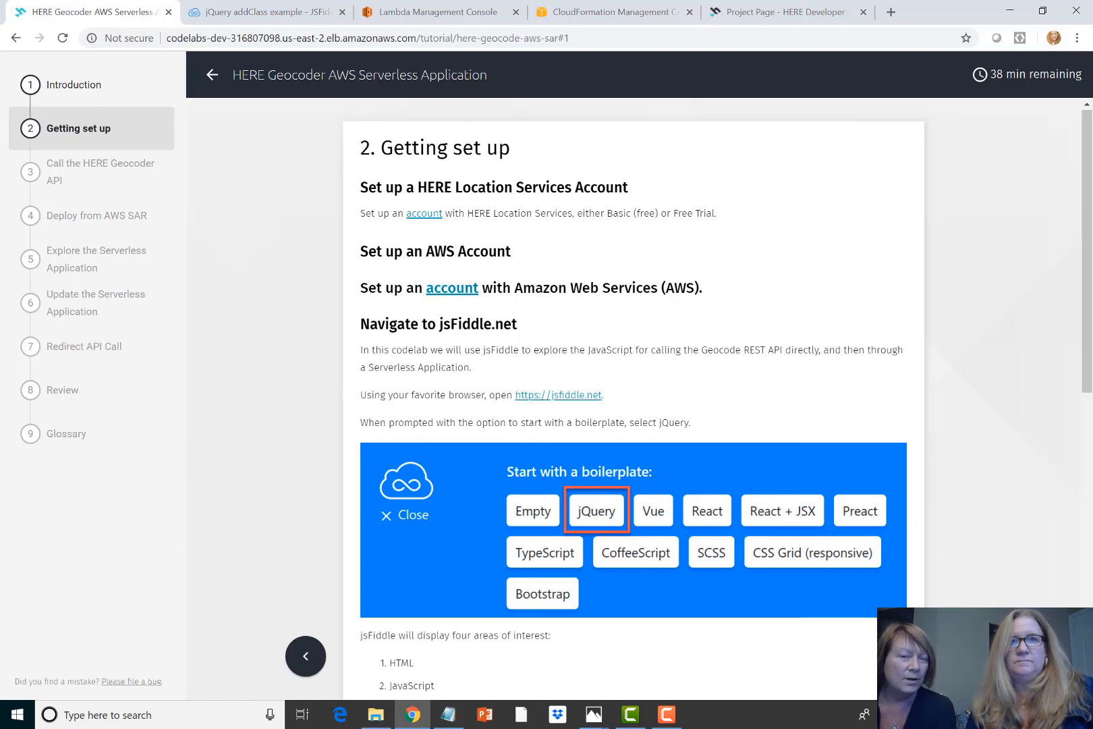
{"action": "mouse_move", "coordinate": [745, 652]}
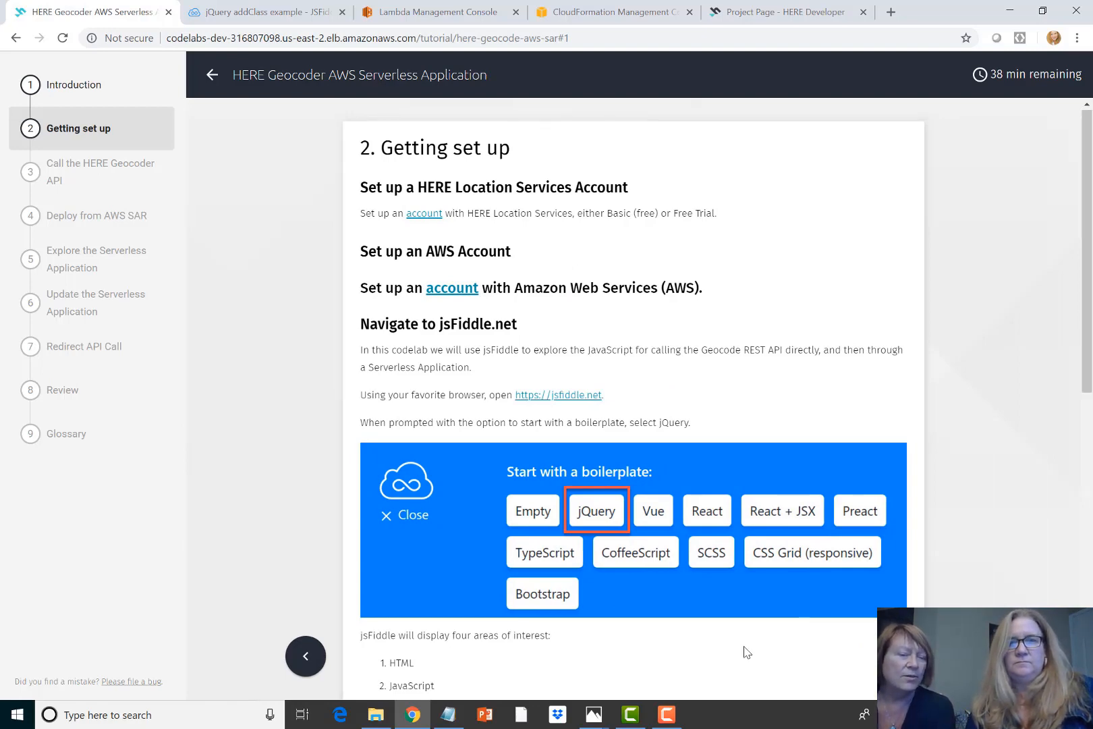
{"action": "scroll", "scroll_direction": "down", "scroll_amount": 3}
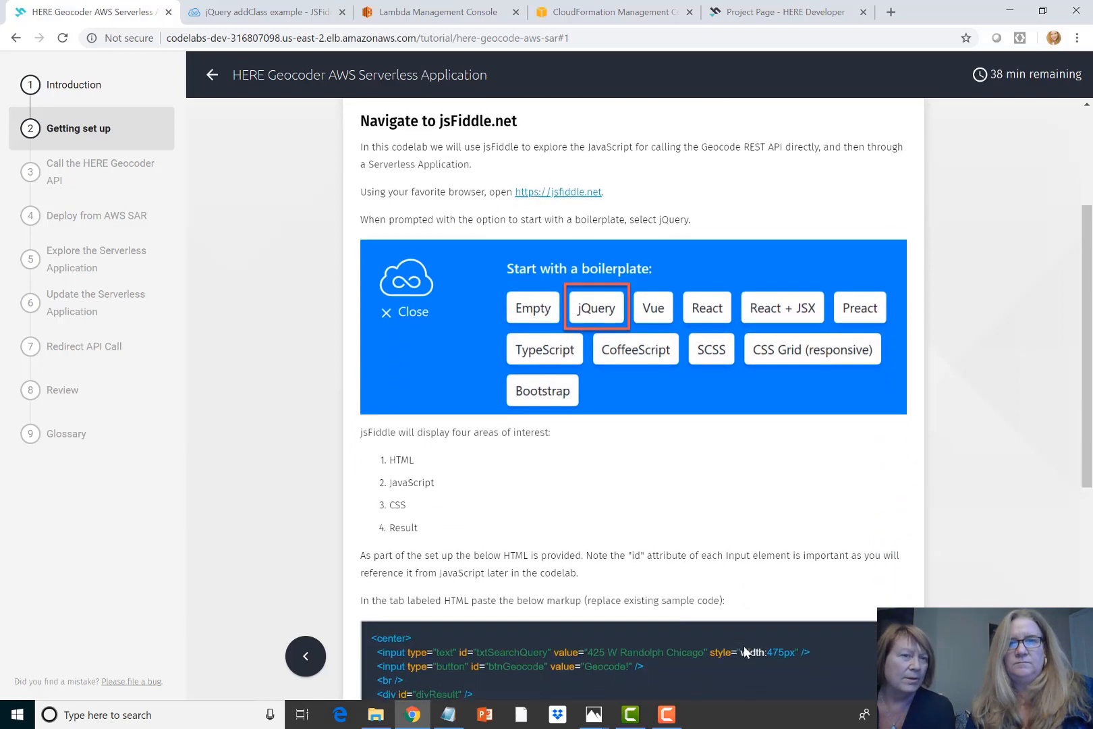
{"action": "scroll", "scroll_direction": "down", "scroll_amount": 3}
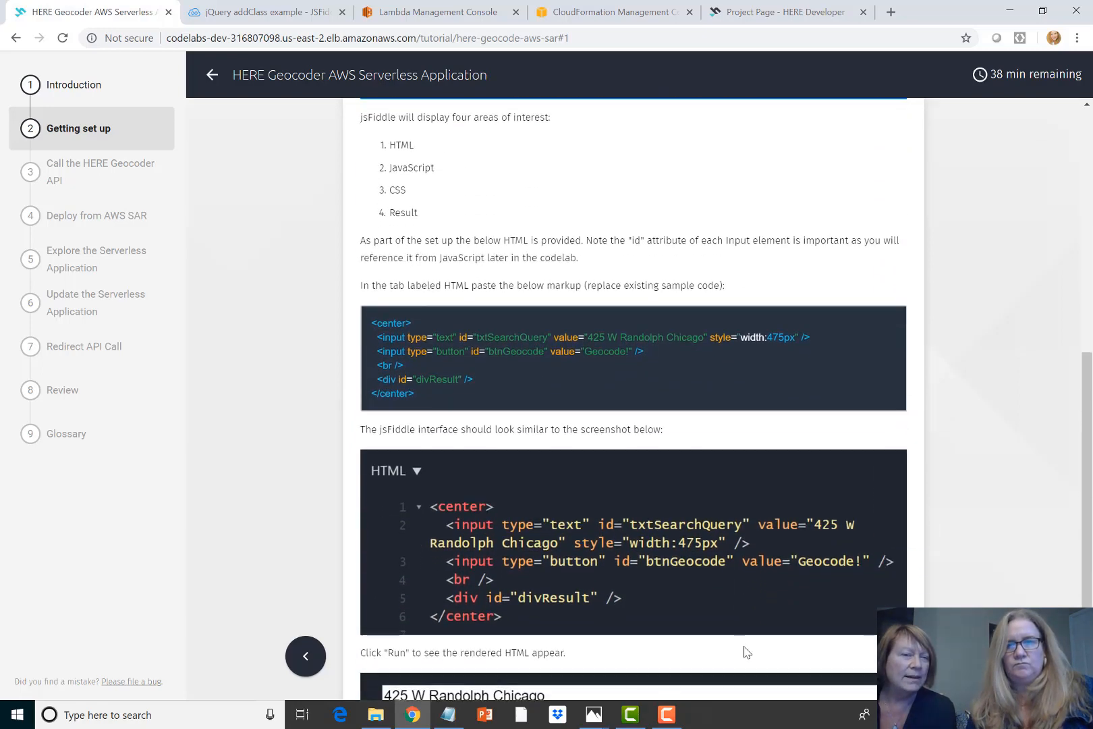
{"action": "scroll", "scroll_direction": "down", "scroll_amount": 3}
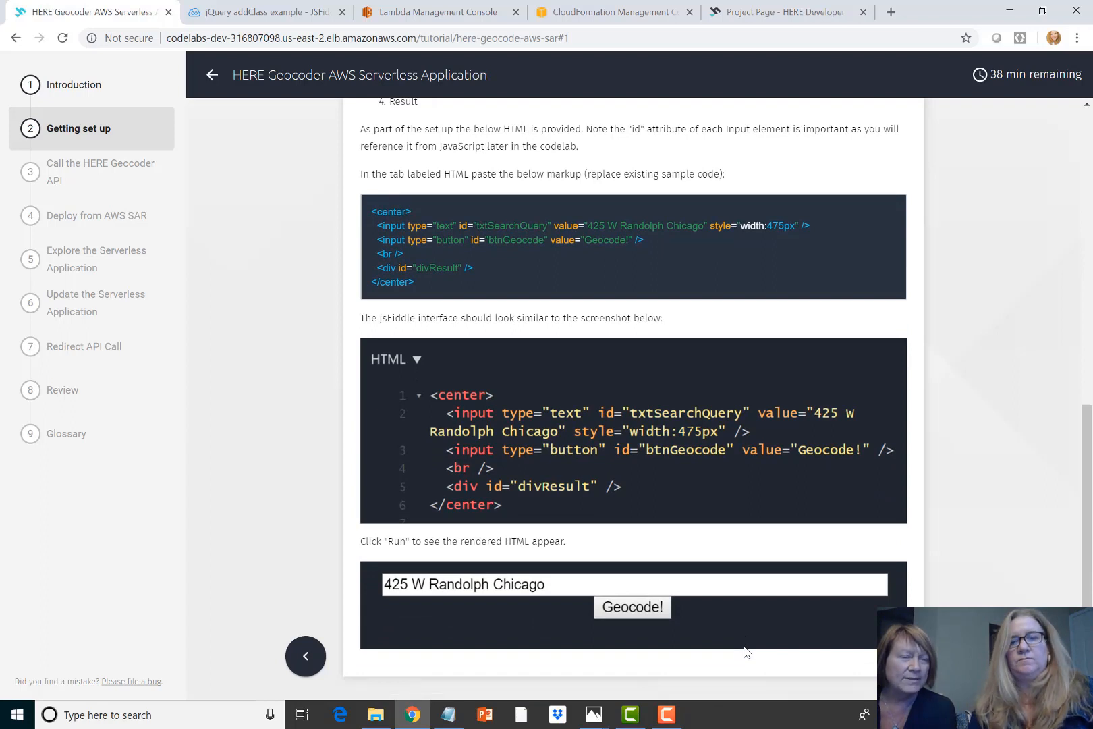
{"action": "mouse_move", "coordinate": [529, 282]}
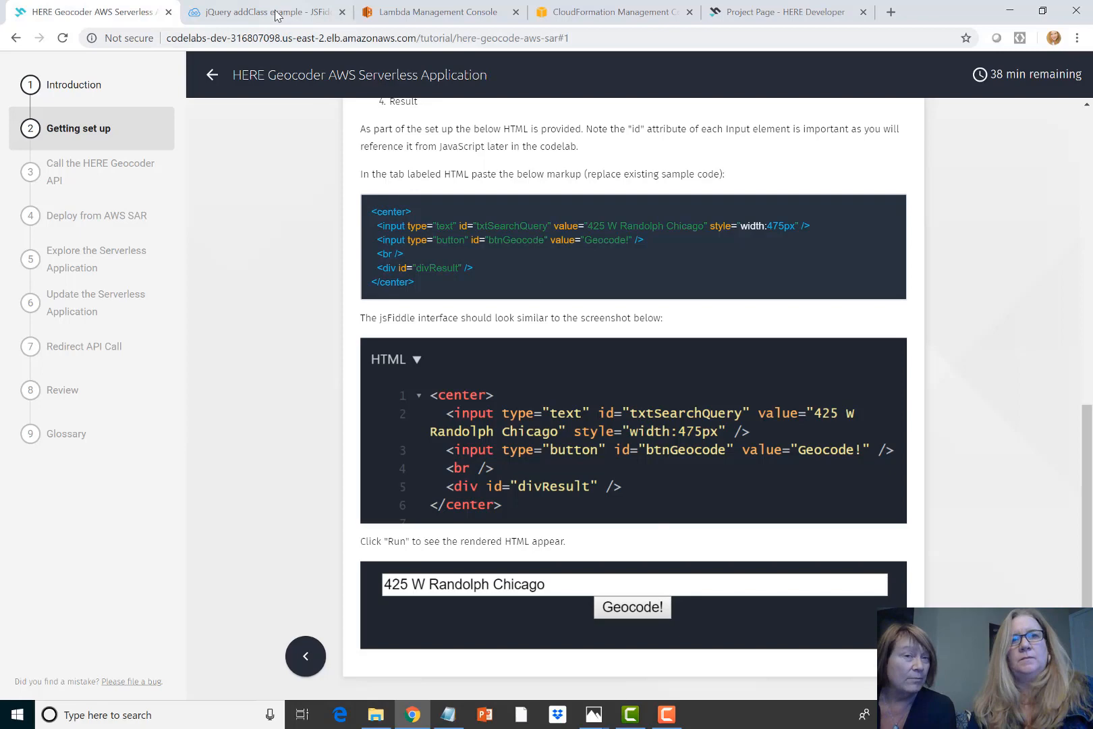
- Show the geocoder fiddle with placeholder app_id/app_code, then head to the HERE credentials
{"action": "left_click", "coordinate": [265, 12]}
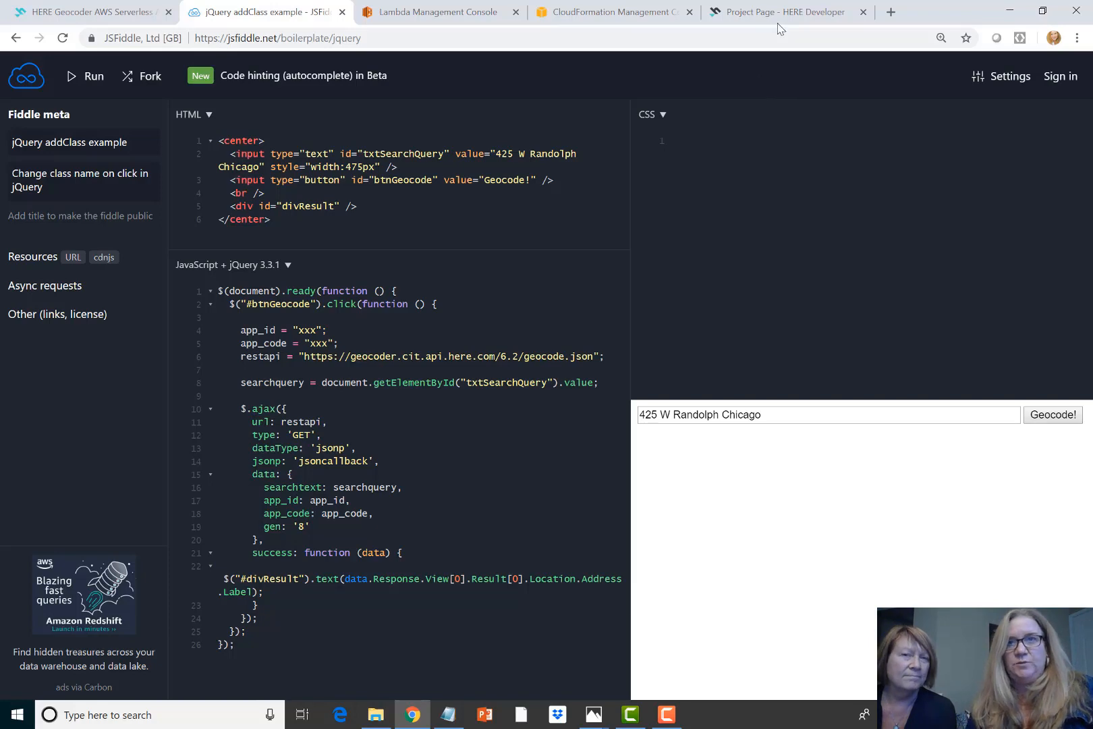
{"action": "left_click", "coordinate": [786, 13]}
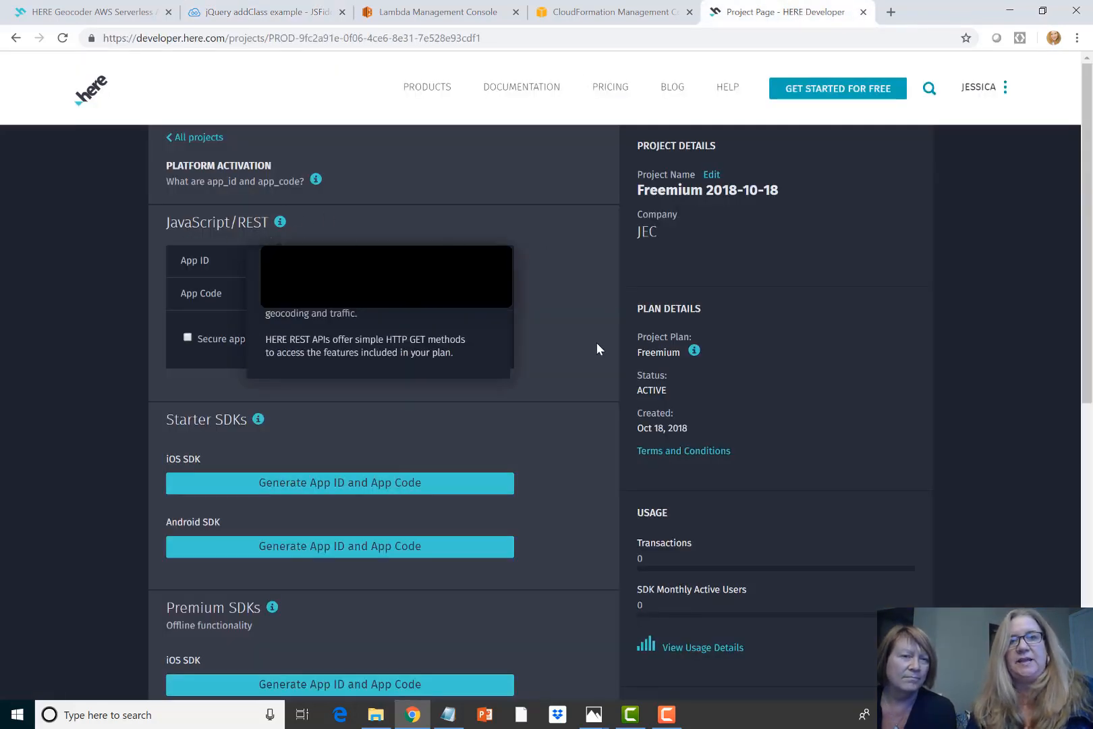
{"action": "mouse_move", "coordinate": [438, 419]}
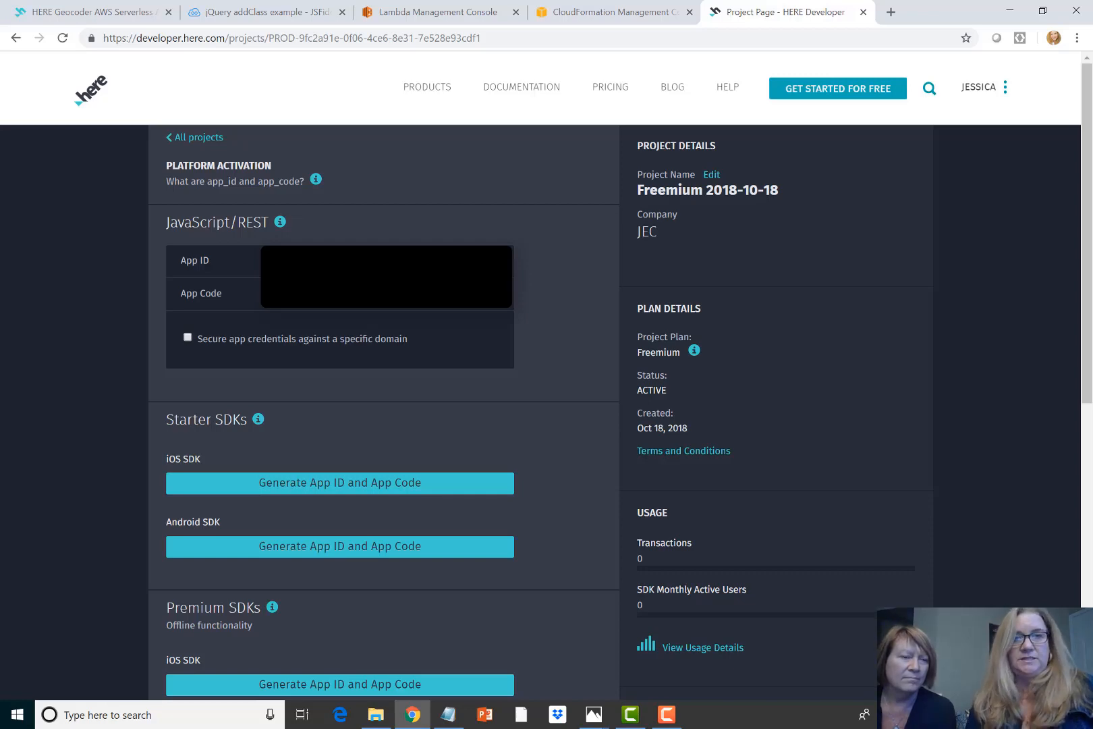
- Return to the fiddle ready to insert the HERE App ID and App Code
{"action": "left_click", "coordinate": [275, 12]}
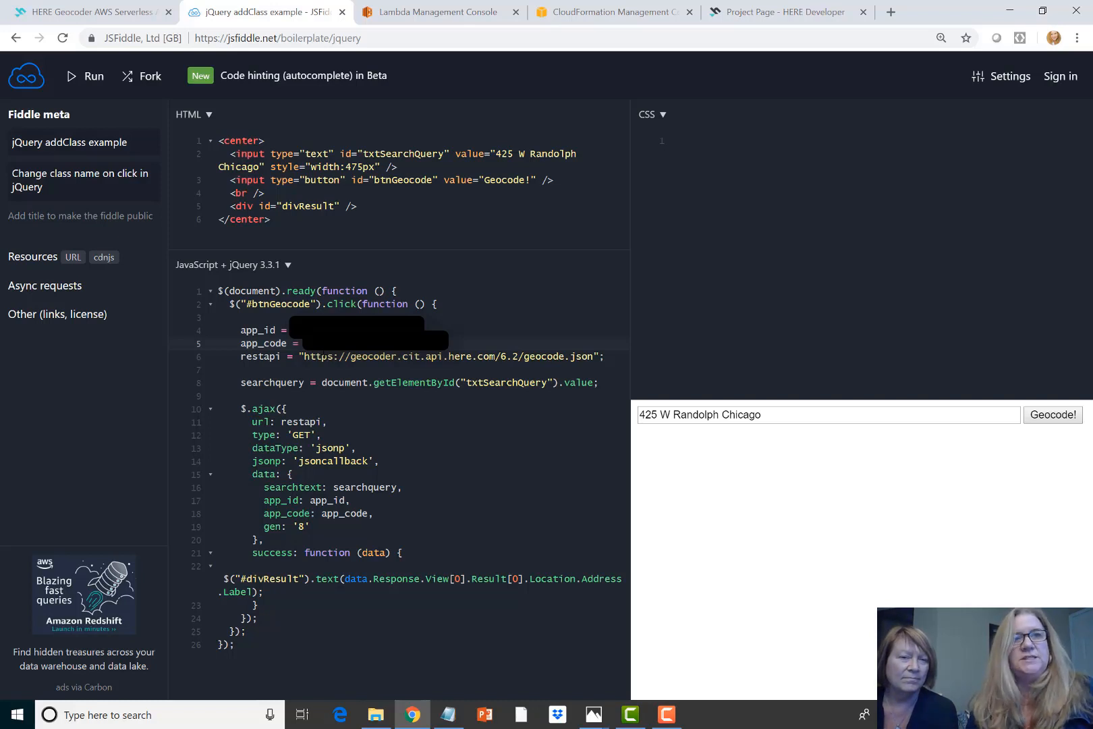
{"action": "mouse_move", "coordinate": [85, 77]}
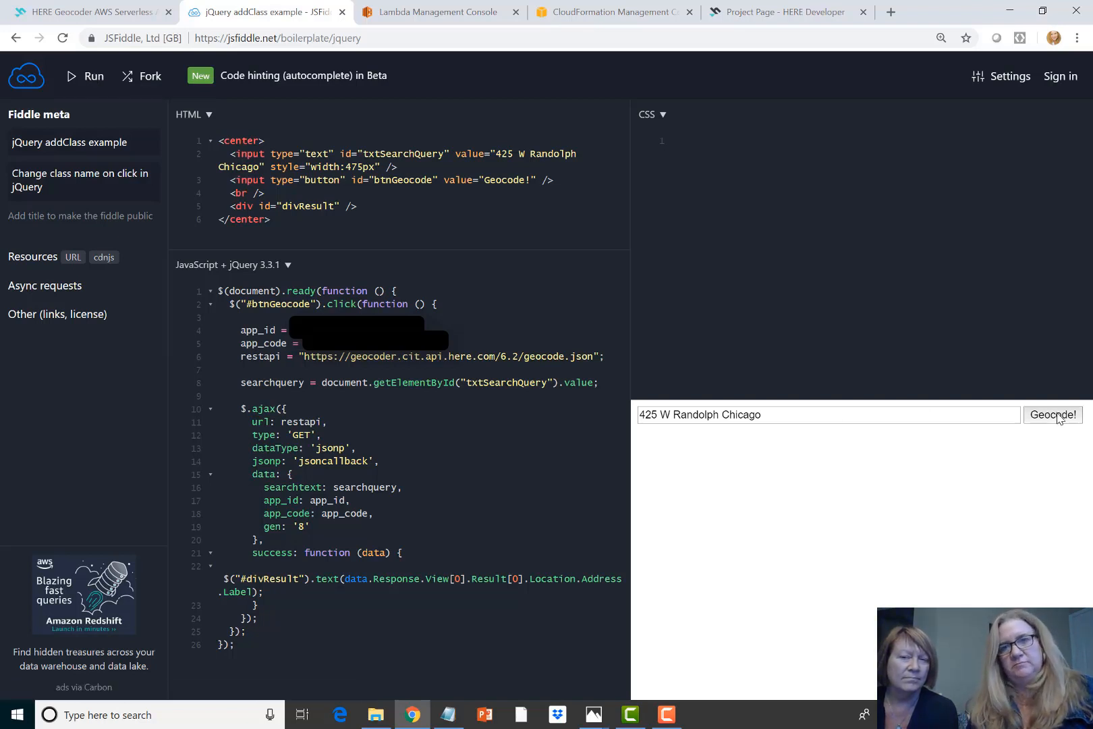
- Geocode '425 W Randolph Chicago' to the full Chicago address, then return to the codelab
{"action": "left_click", "coordinate": [1052, 415]}
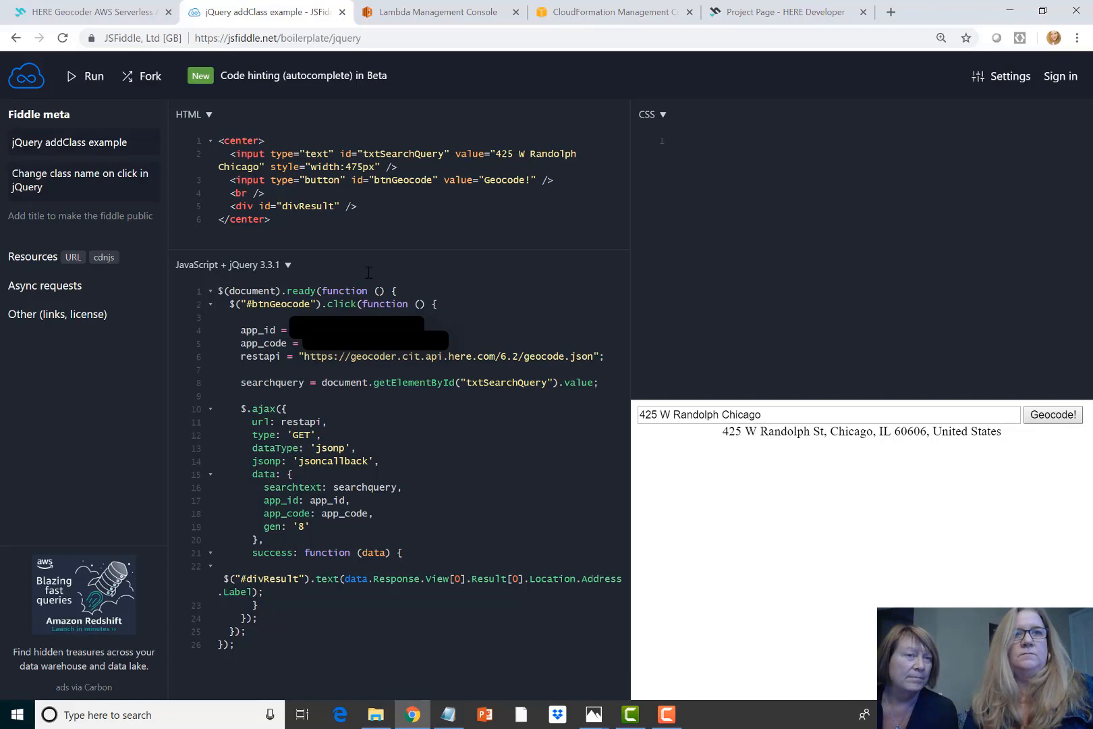
{"action": "left_click", "coordinate": [88, 13]}
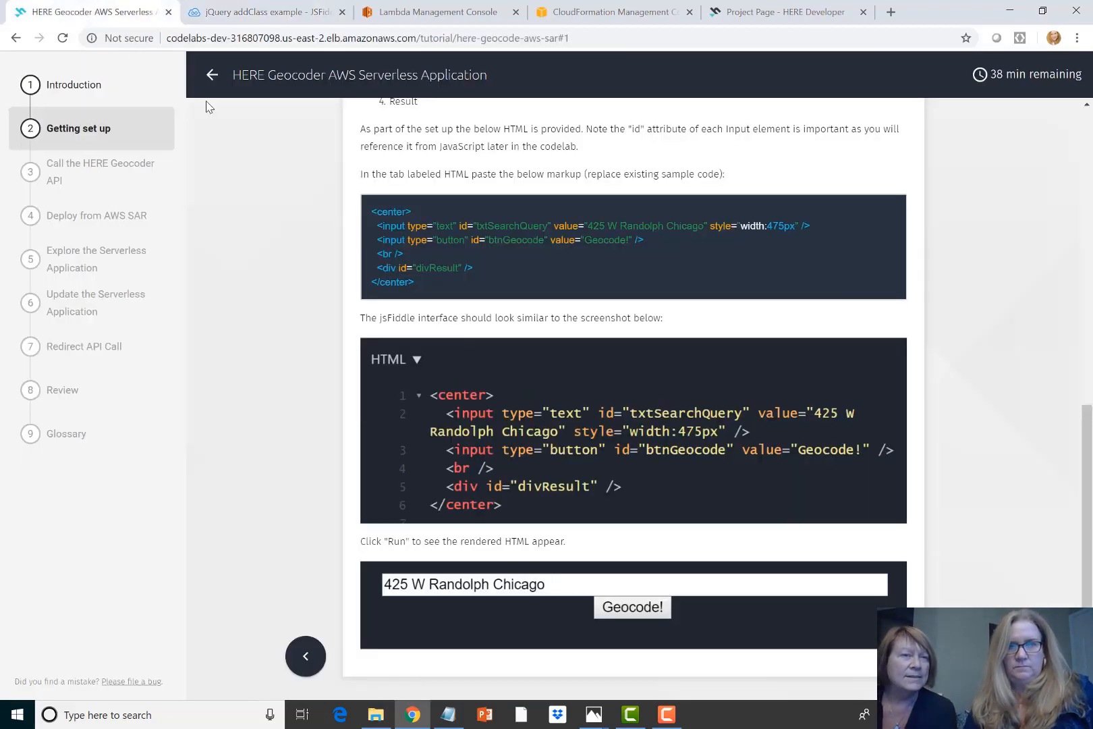
{"action": "mouse_move", "coordinate": [703, 641]}
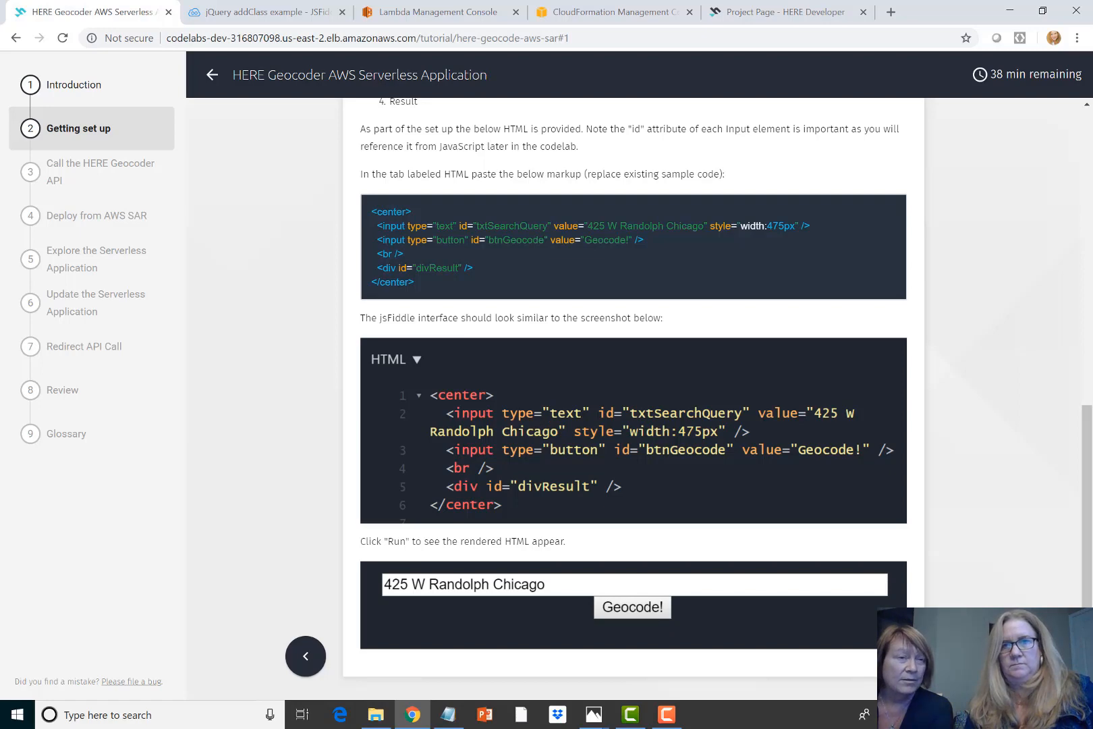
- Open '4. Deploy from AWS SAR' in the codelab and go to the Lambda functions list
{"action": "left_click", "coordinate": [100, 171]}
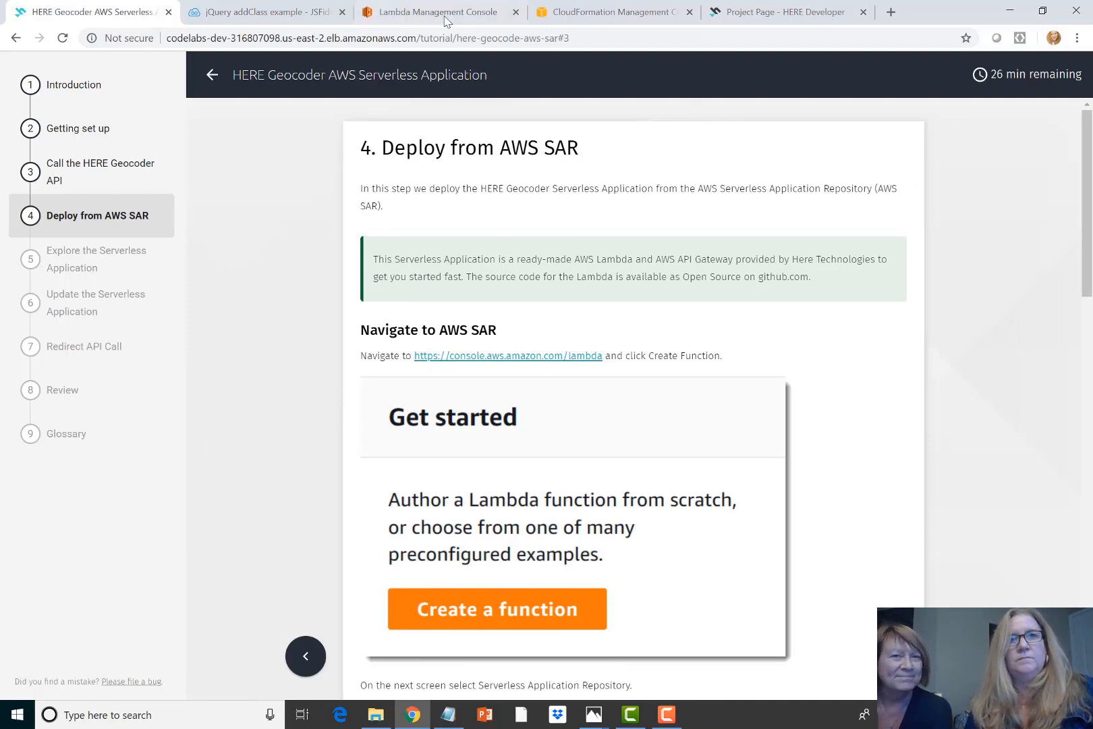
{"action": "left_click", "coordinate": [441, 12]}
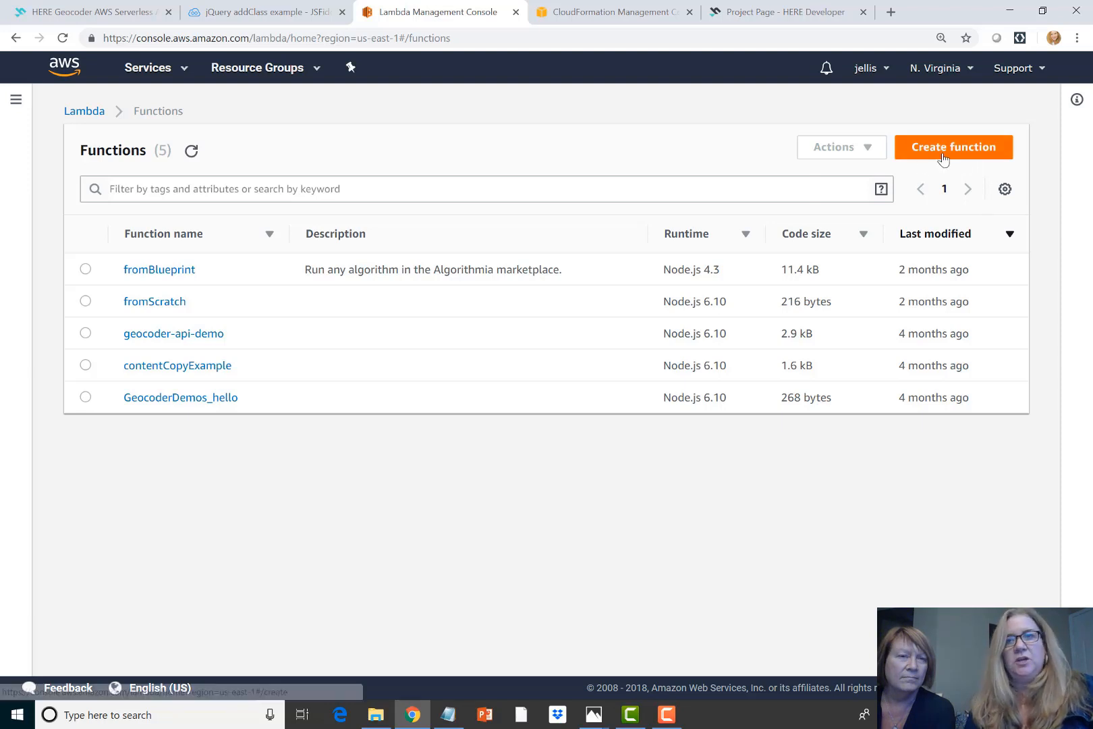
- Create a function from the Serverless Application Repository, searching 'geocode' and choosing the Geocode app
{"action": "left_click", "coordinate": [953, 148]}
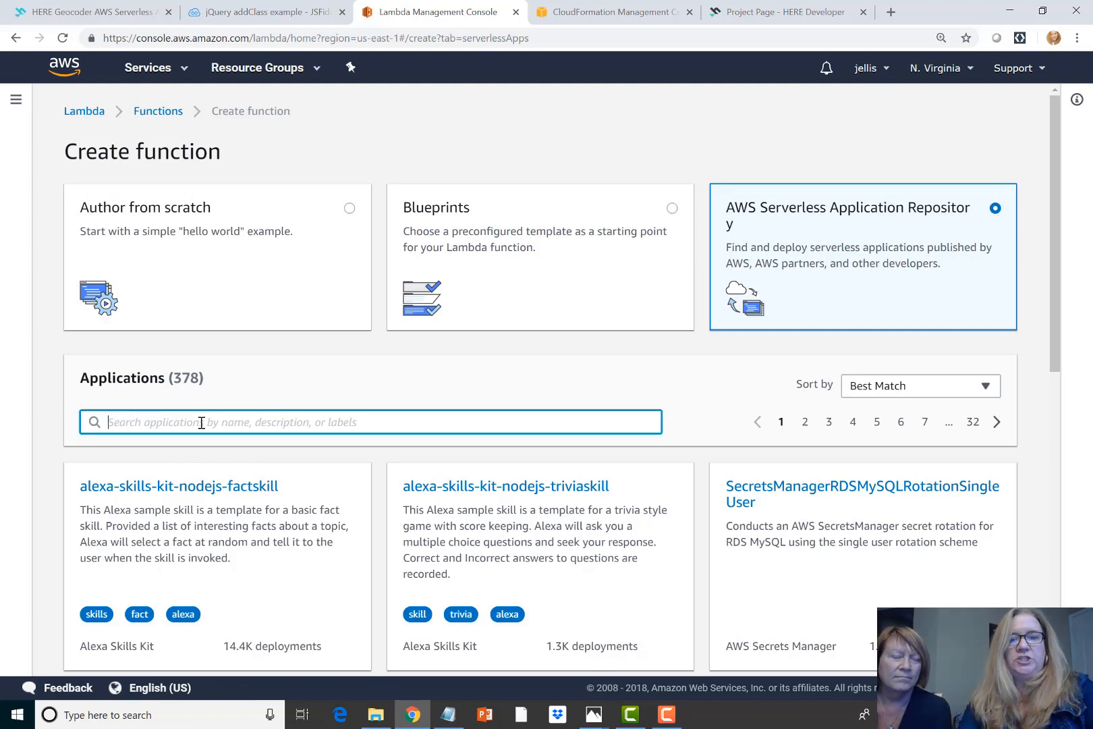
{"action": "type", "text": "geocode"}
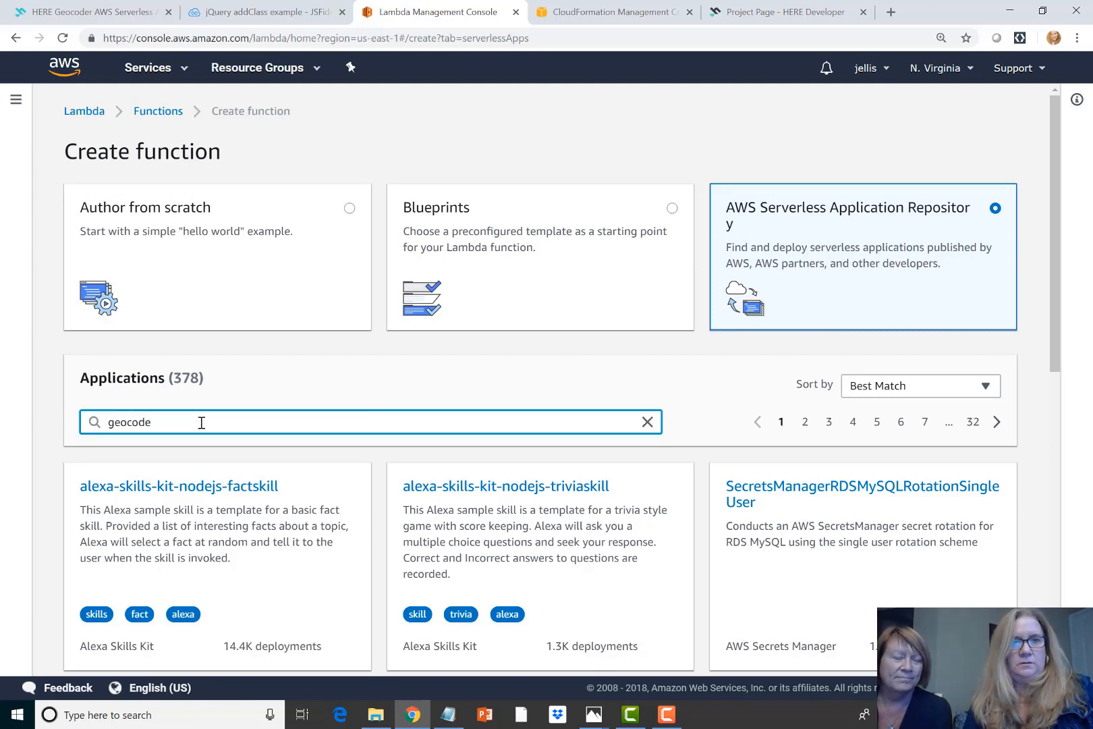
{"action": "key", "text": "Enter"}
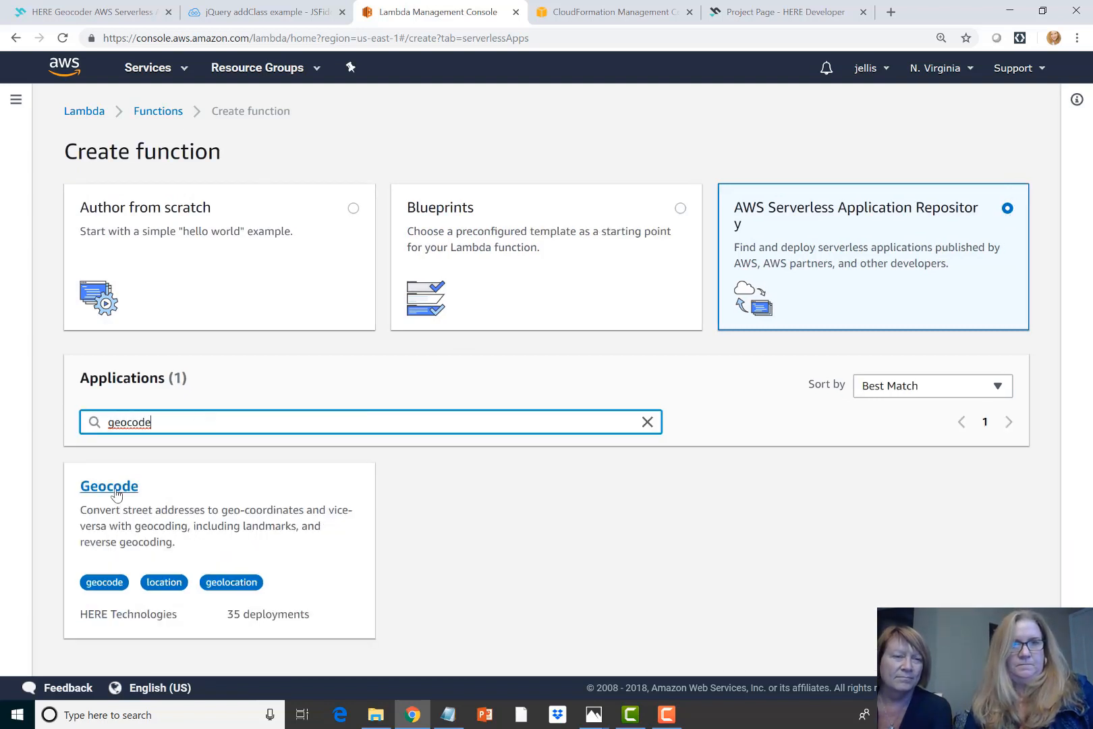
{"action": "left_click", "coordinate": [108, 486]}
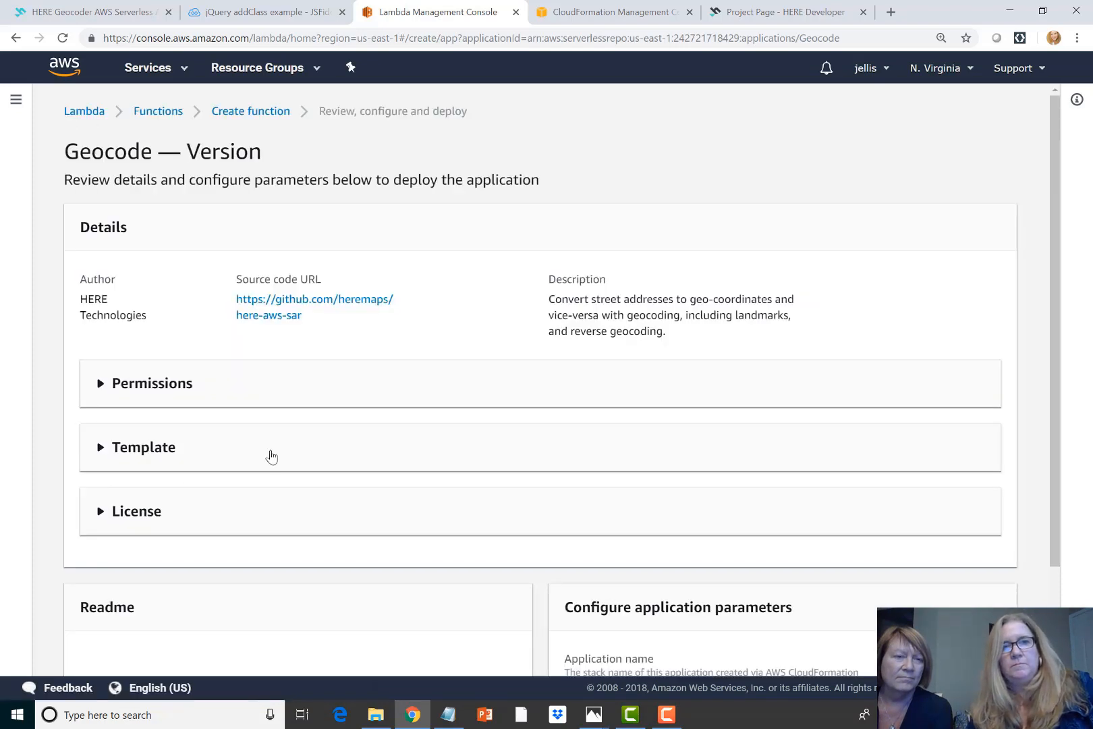
- Scroll the Geocode review page down to the application parameters form
{"action": "scroll", "scroll_direction": "down", "scroll_amount": 3}
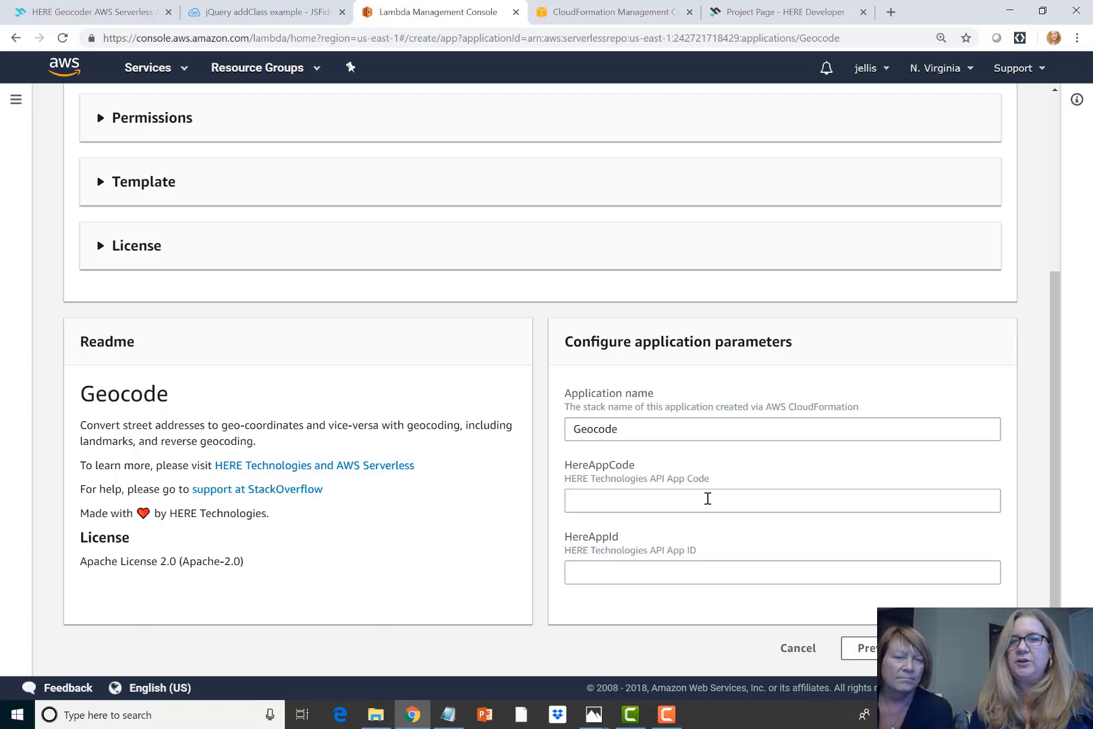
{"action": "mouse_move", "coordinate": [661, 471]}
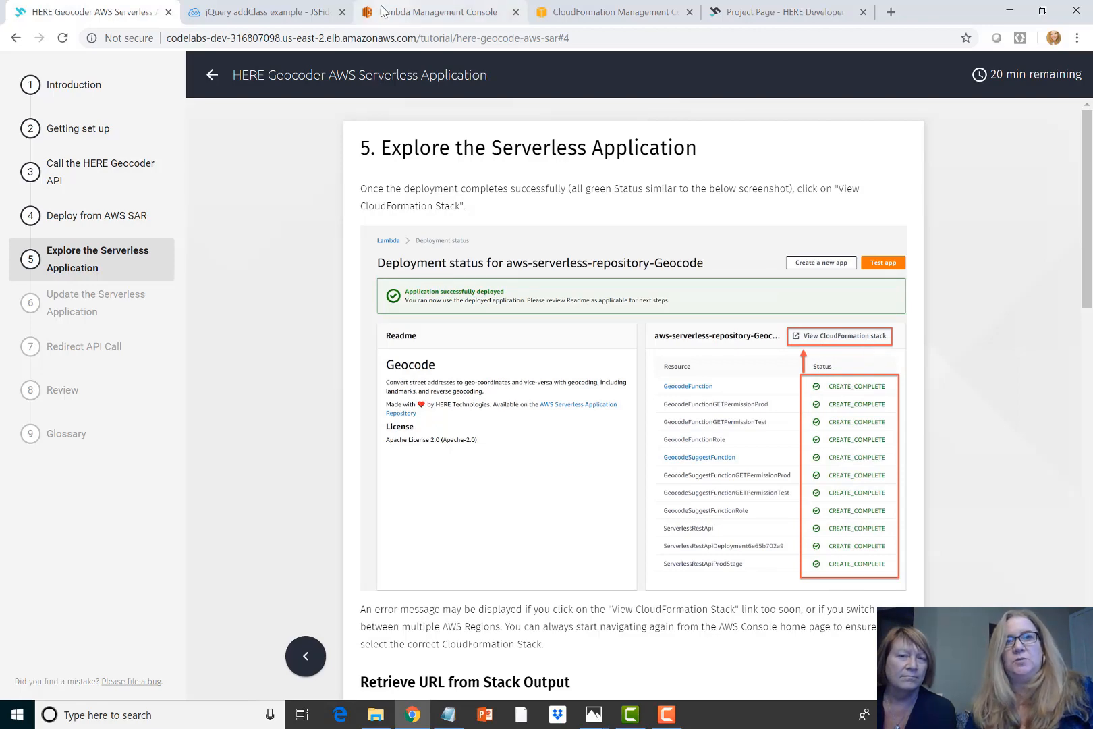
- View the deployed Geocode stack in CloudFormation, expand Outputs to reveal HereApiURL, then go to JSFiddle
{"action": "left_click", "coordinate": [444, 12]}
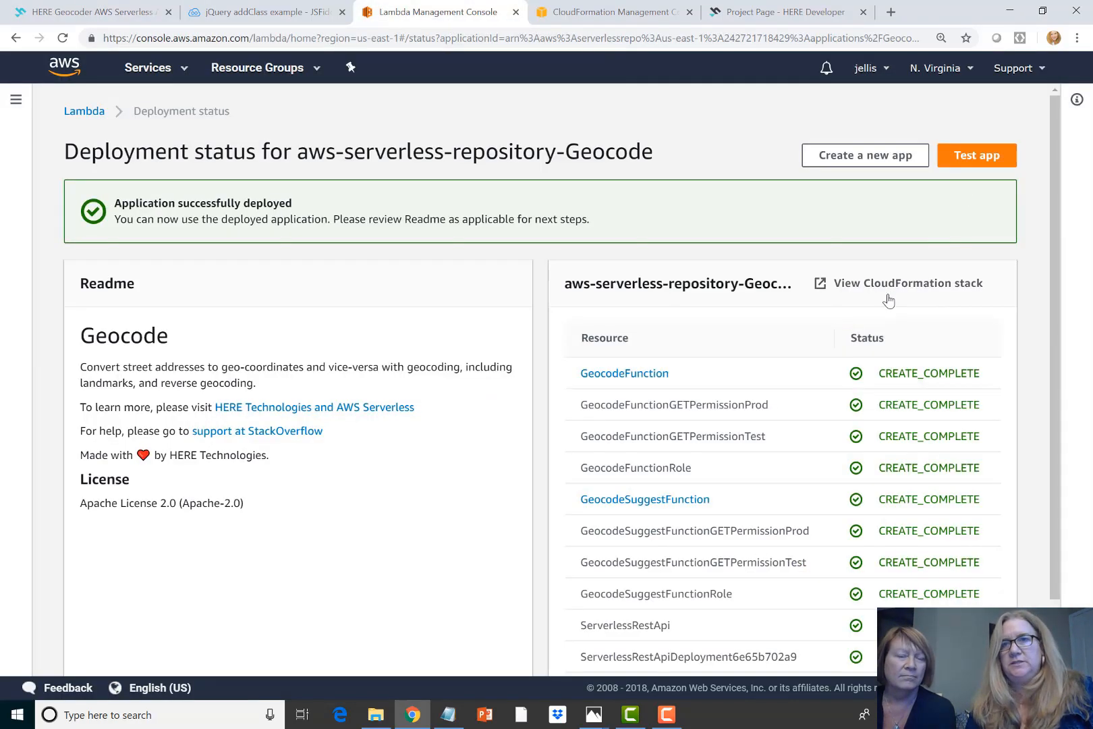
{"action": "left_click", "coordinate": [908, 284]}
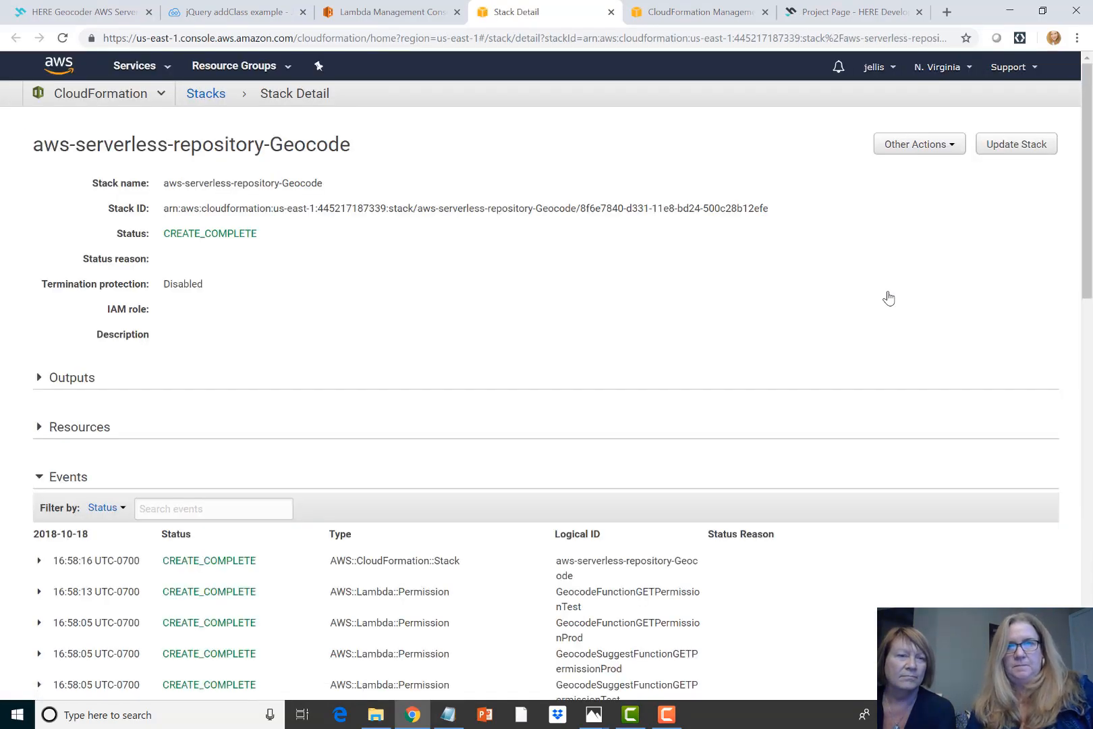
{"action": "scroll", "scroll_direction": "down", "scroll_amount": 3}
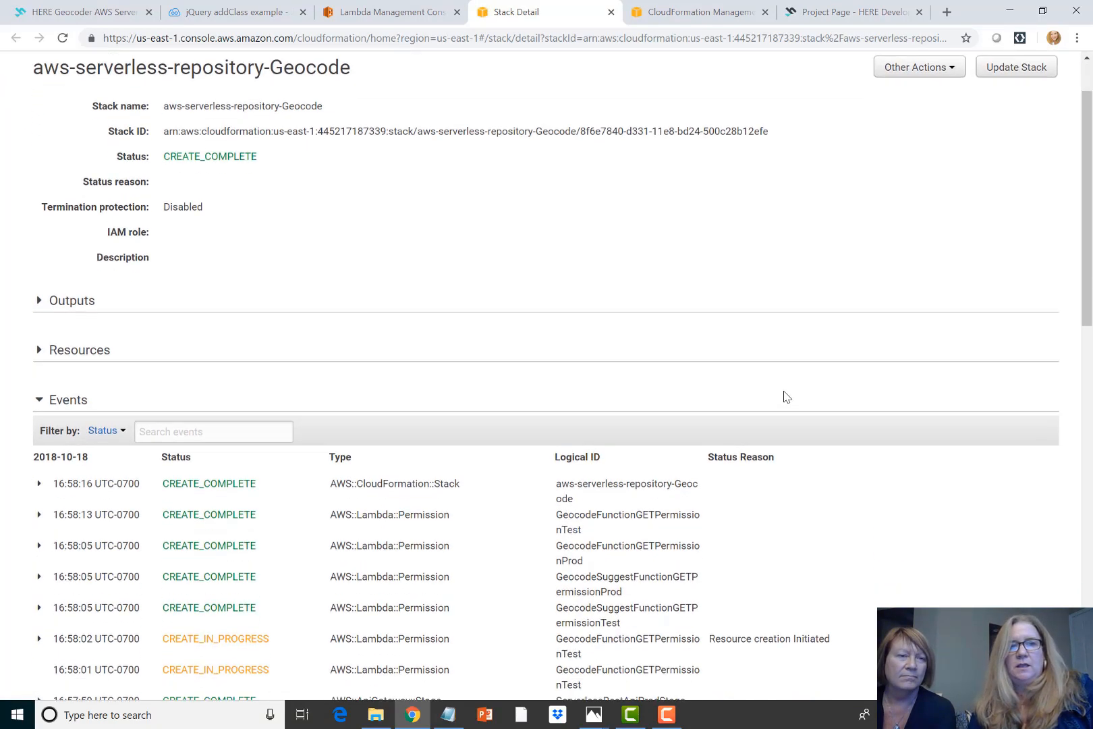
{"action": "scroll", "scroll_direction": "down", "scroll_amount": 3}
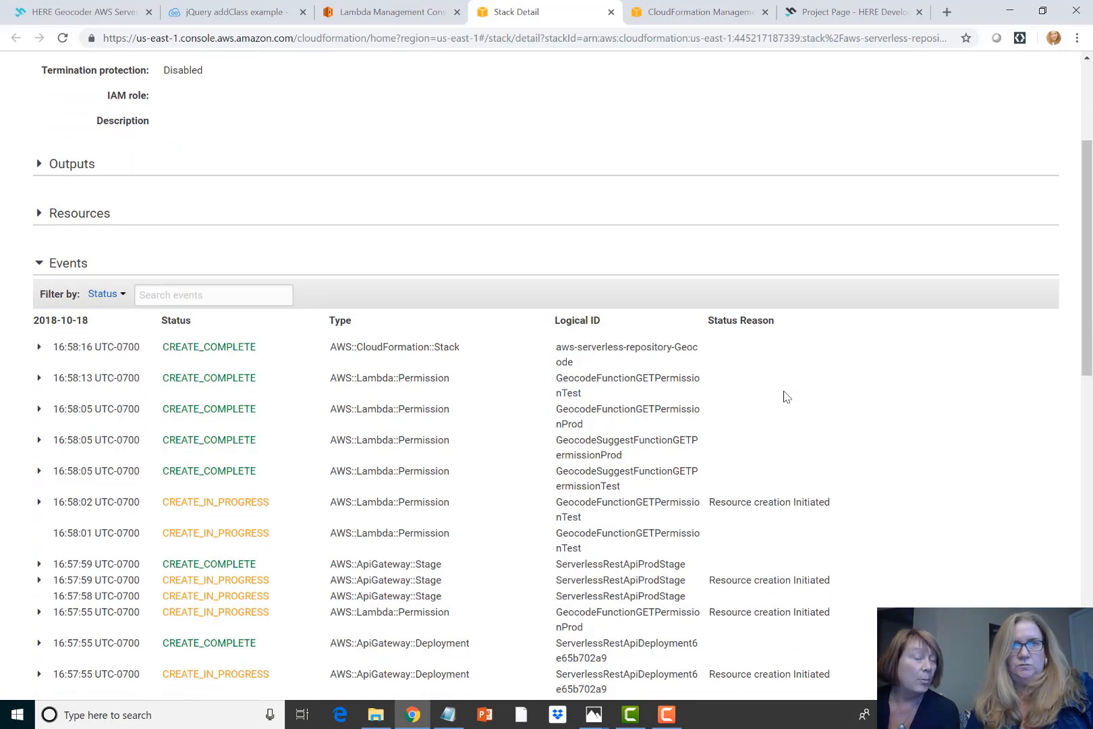
{"action": "scroll", "scroll_direction": "up", "scroll_amount": 3}
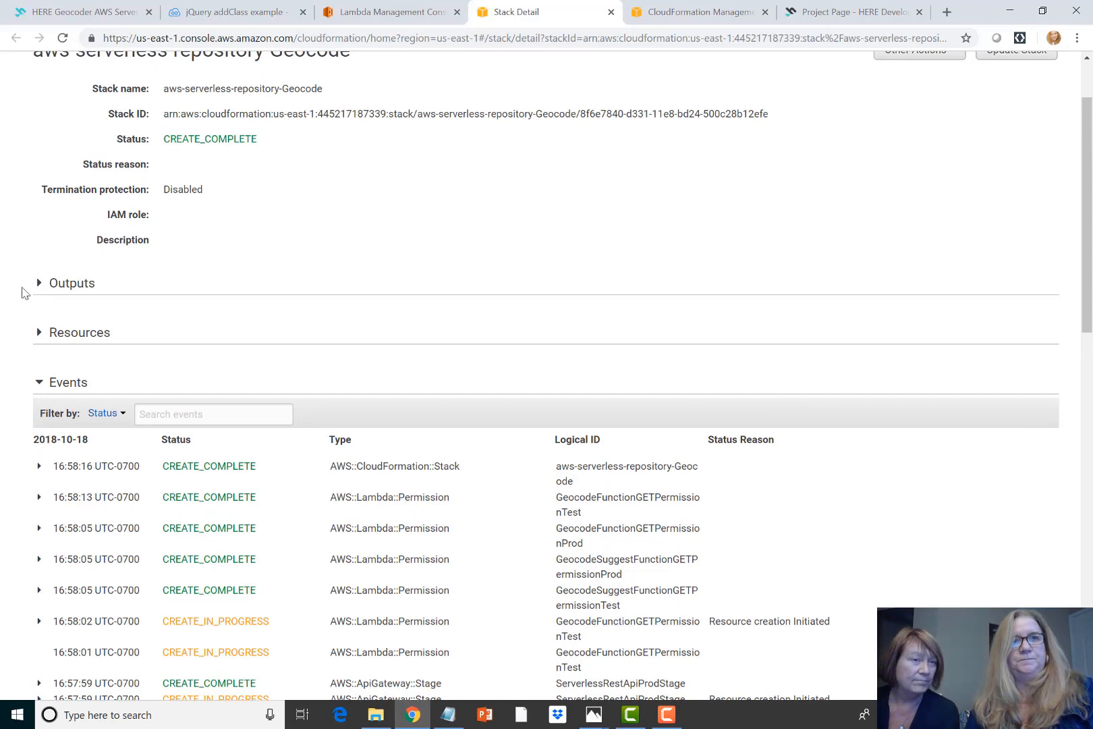
{"action": "left_click", "coordinate": [39, 283]}
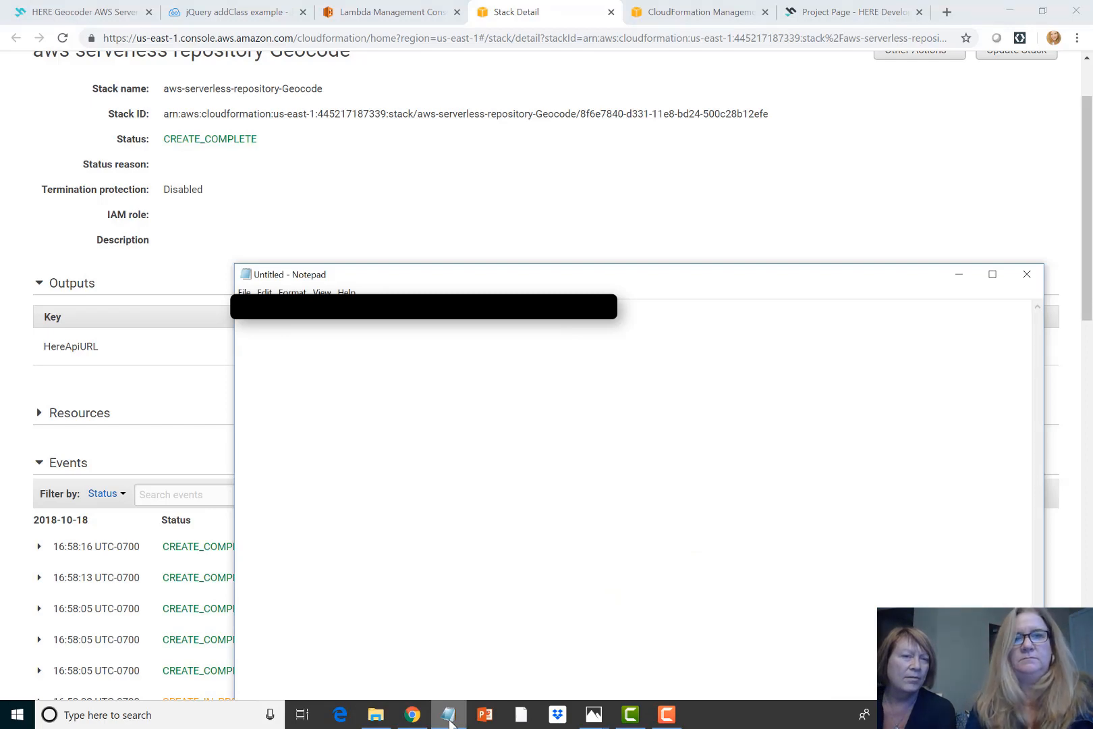
{"action": "mouse_move", "coordinate": [929, 410]}
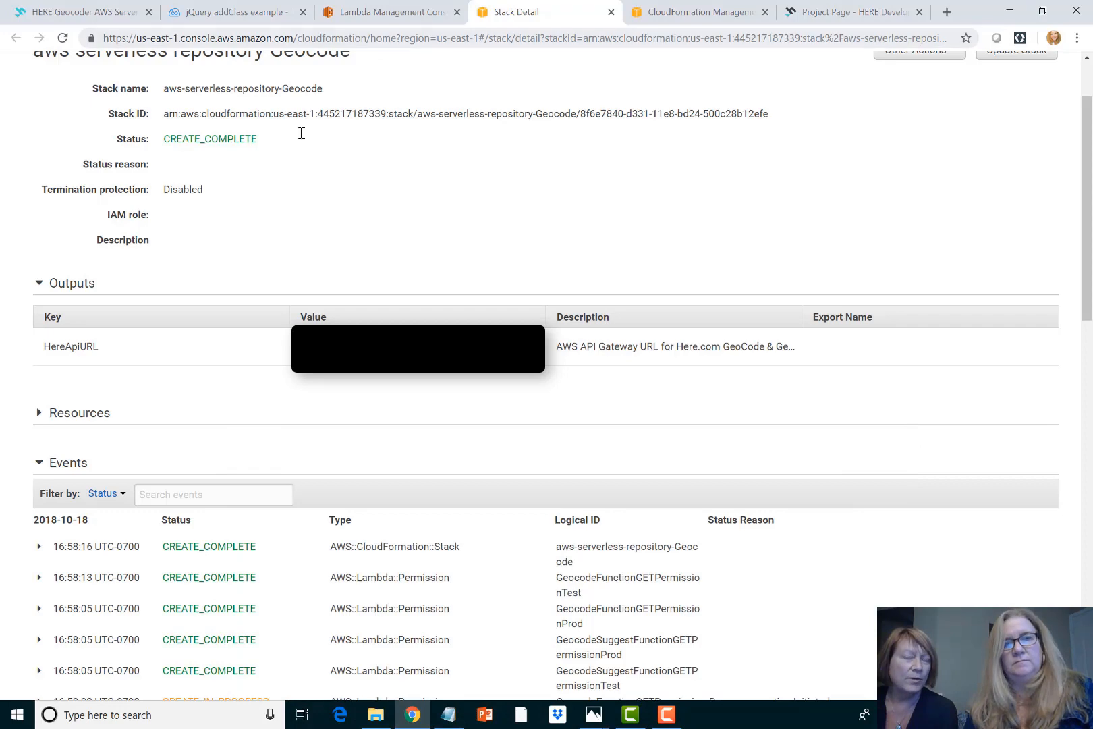
{"action": "left_click", "coordinate": [239, 12]}
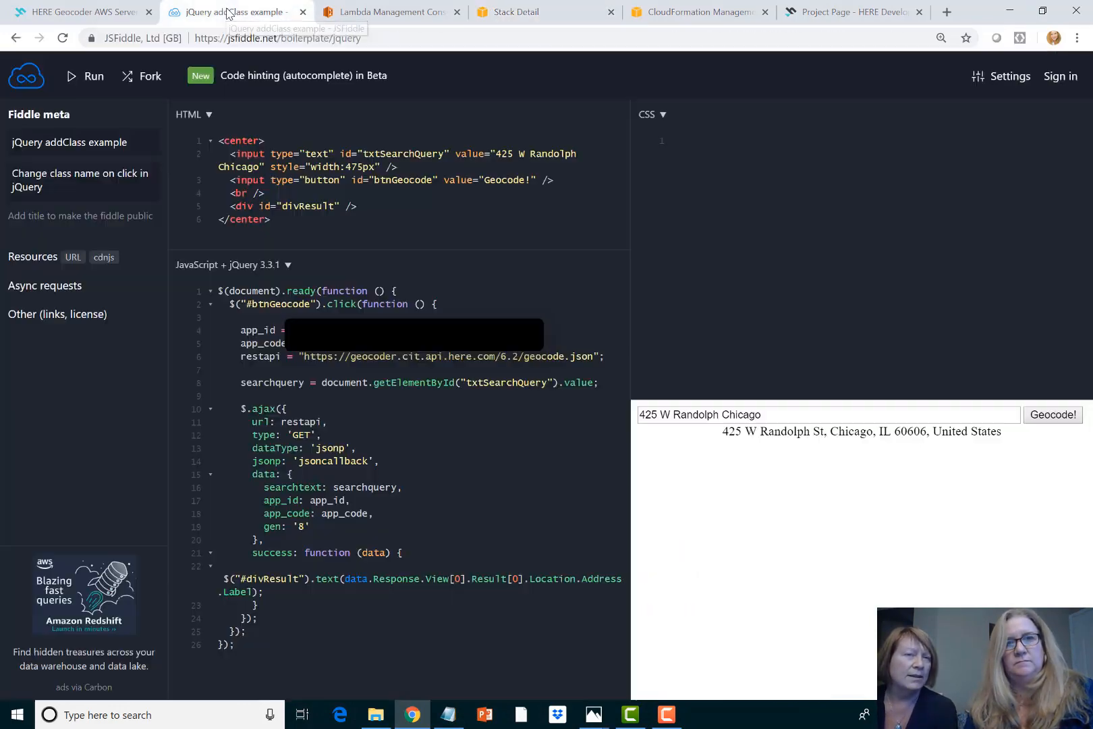
- Open codelab step '6 Update the Serverless Application' covering CORS support
{"action": "left_click", "coordinate": [75, 12]}
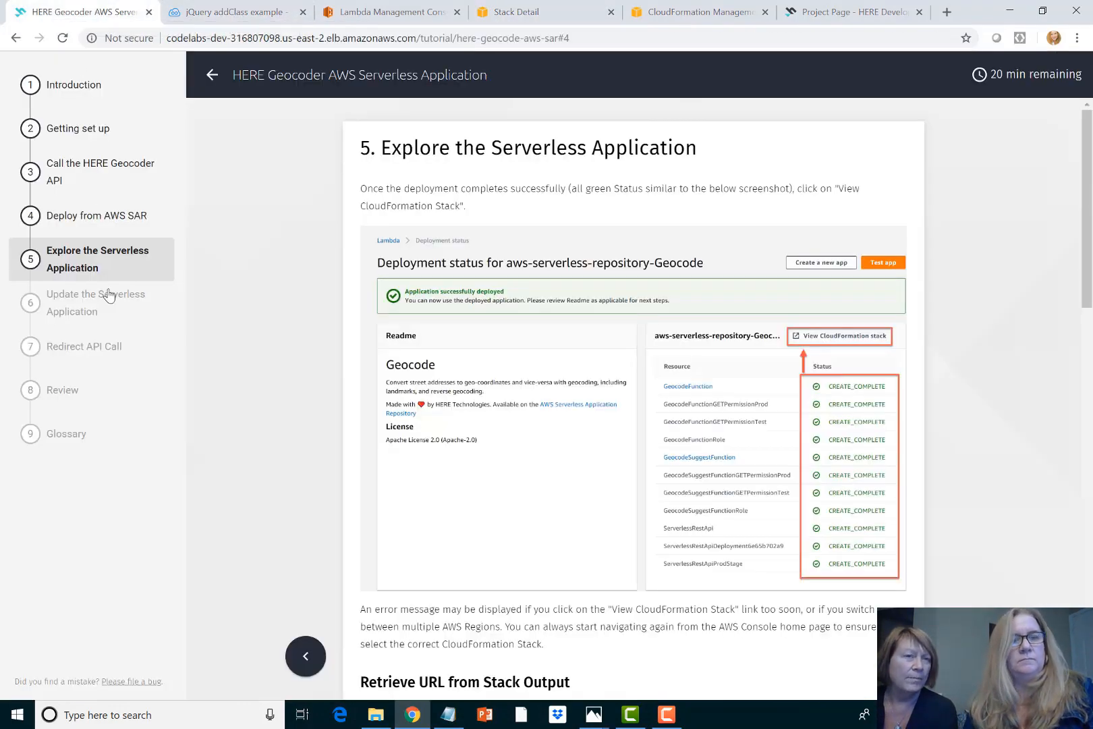
{"action": "left_click", "coordinate": [95, 302]}
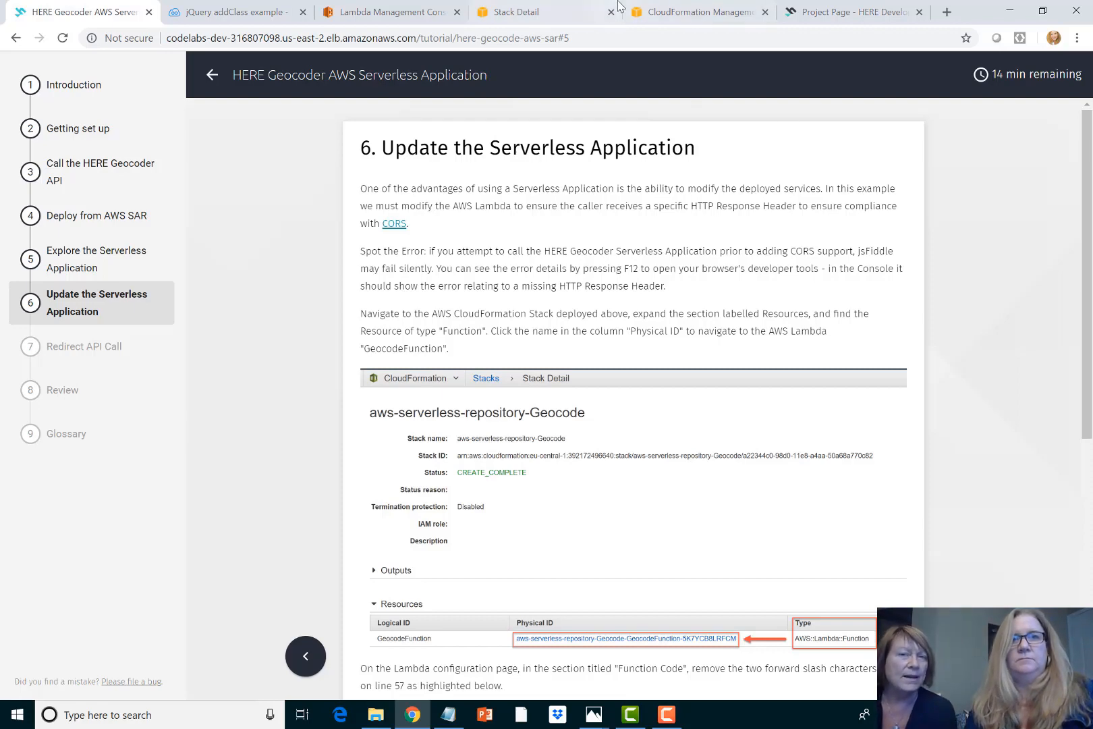
- In GeocodeFunction's geocode.js uncomment the Access-Control-Allow-Origin headers line and save the function
{"action": "left_click", "coordinate": [389, 12]}
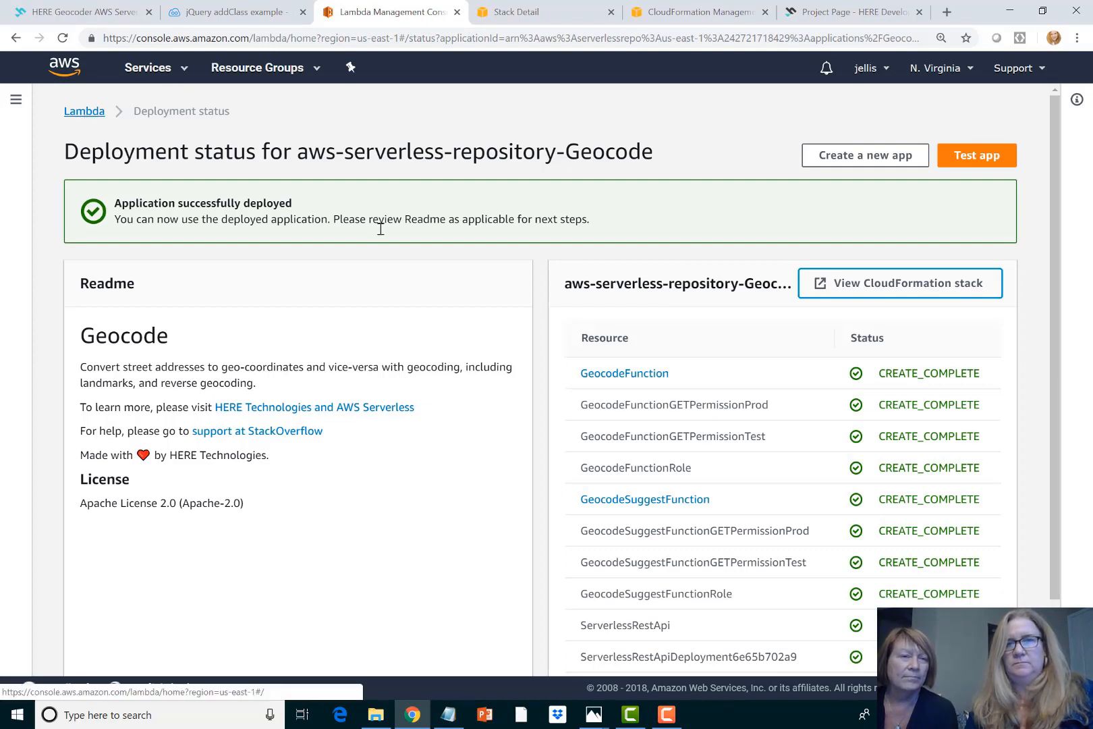
{"action": "mouse_move", "coordinate": [626, 378]}
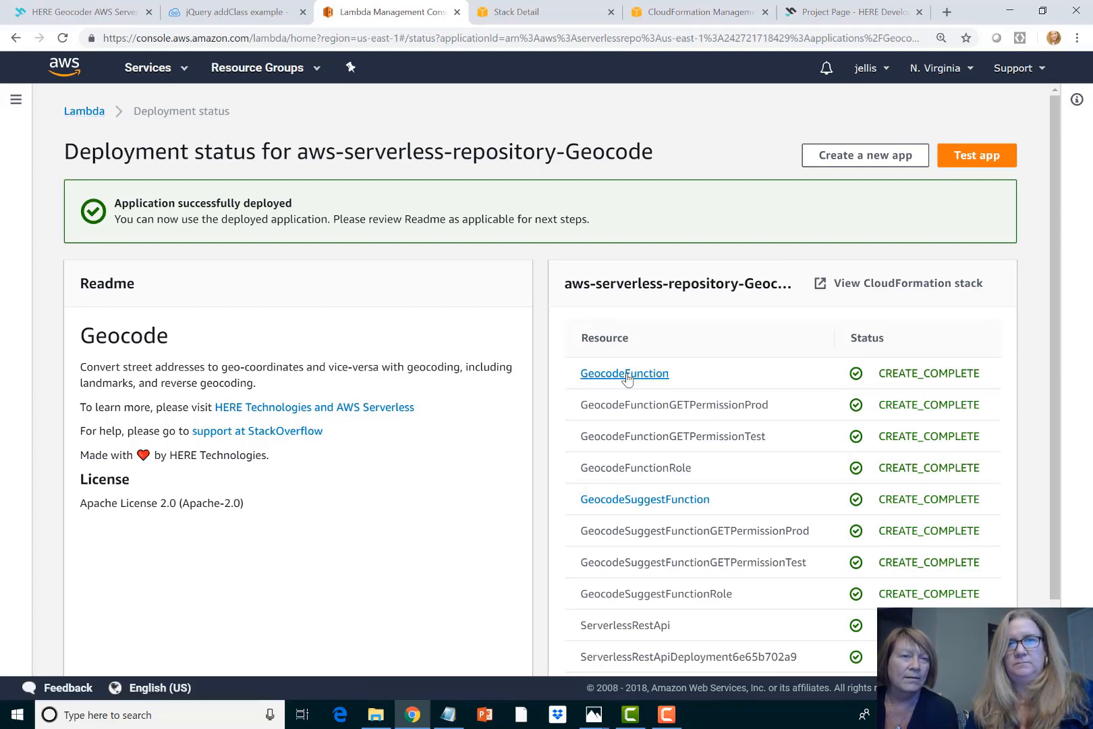
{"action": "left_click", "coordinate": [624, 374]}
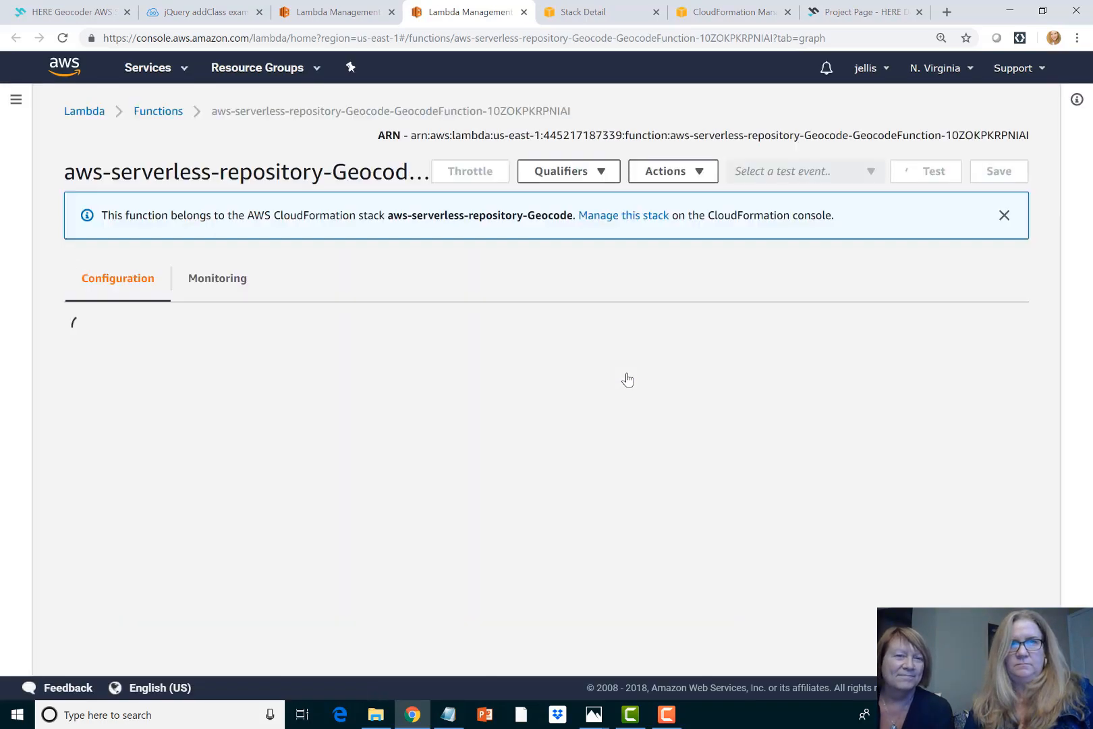
{"action": "scroll", "scroll_direction": "down", "scroll_amount": 3}
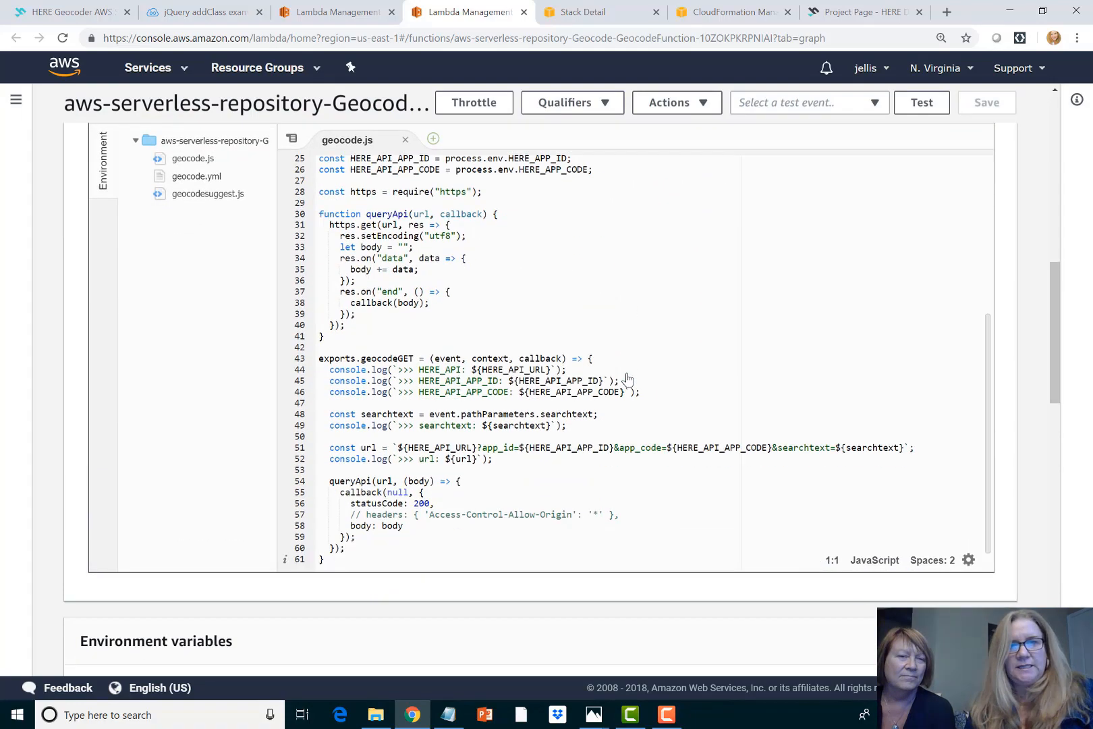
{"action": "scroll", "scroll_direction": "down", "scroll_amount": 3}
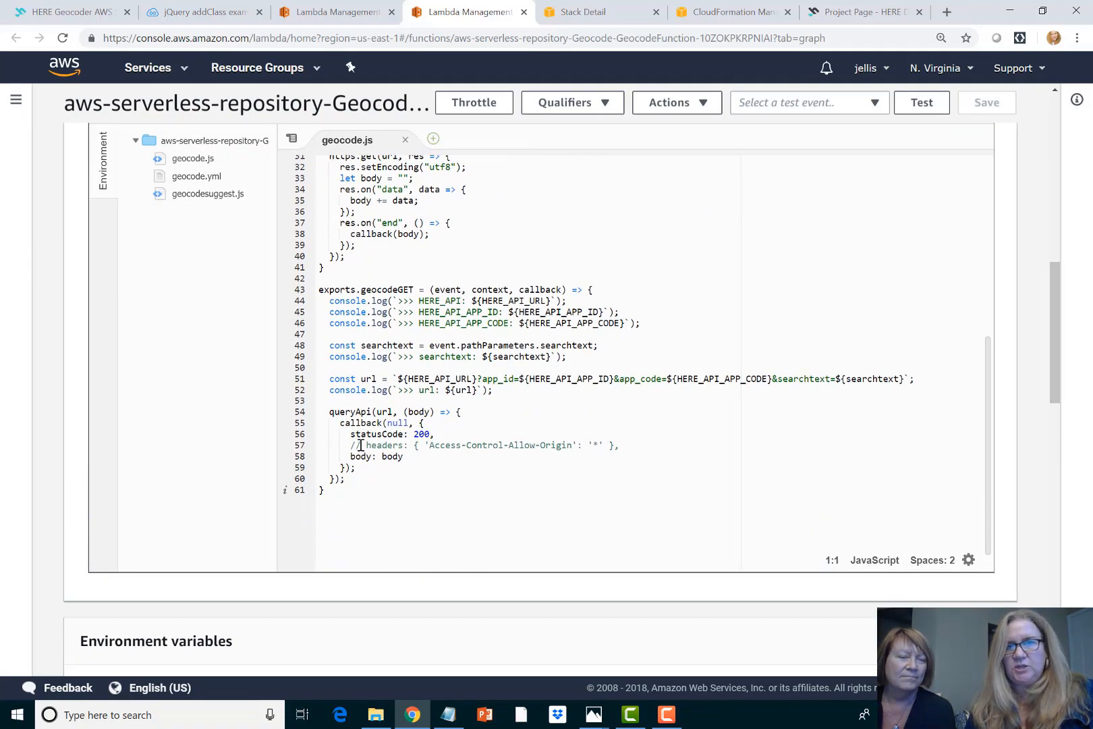
{"action": "left_click", "coordinate": [359, 446]}
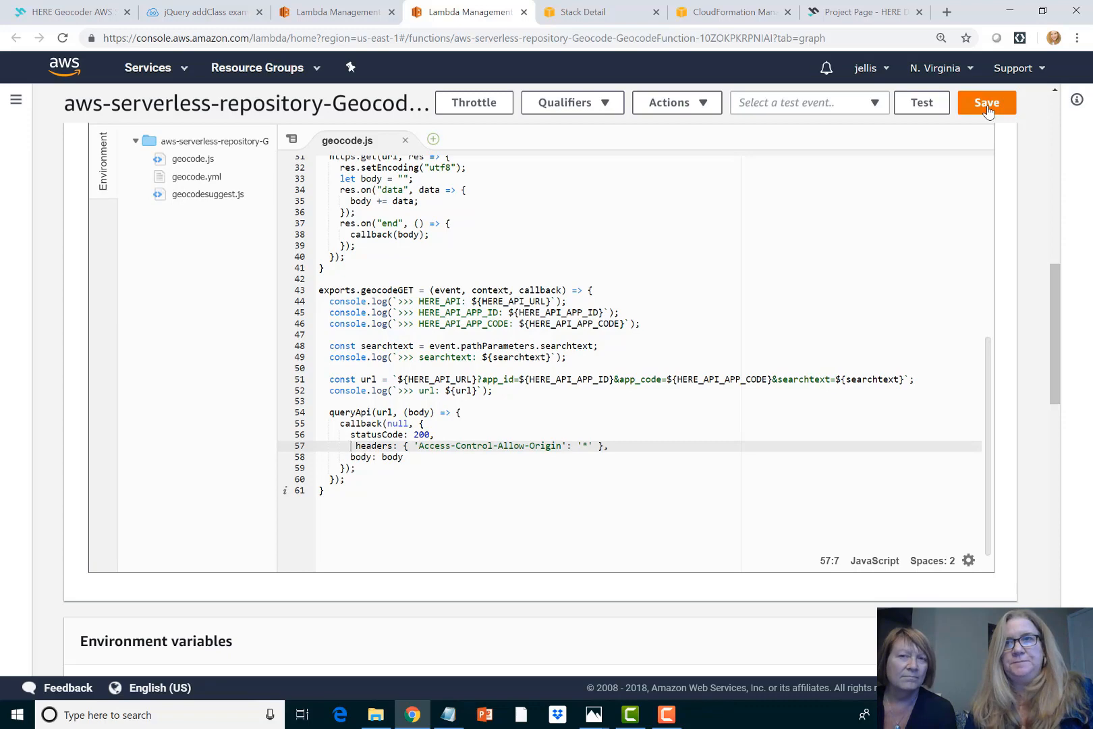
{"action": "left_click", "coordinate": [986, 103]}
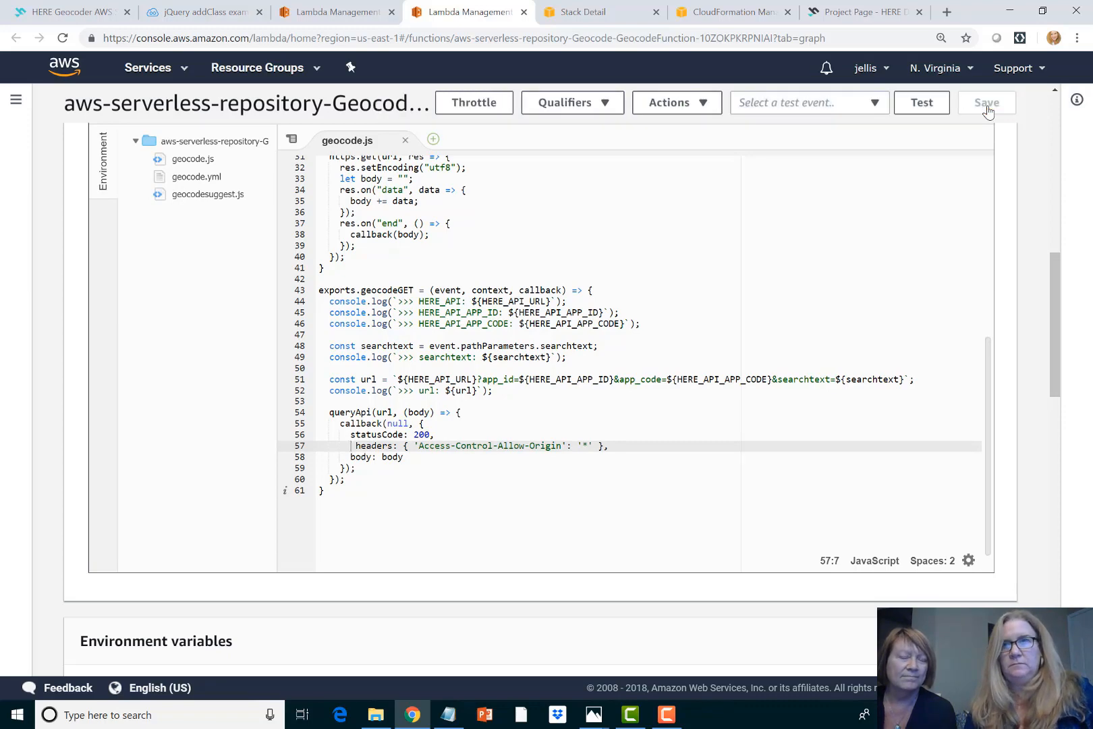
{"action": "left_click", "coordinate": [986, 103]}
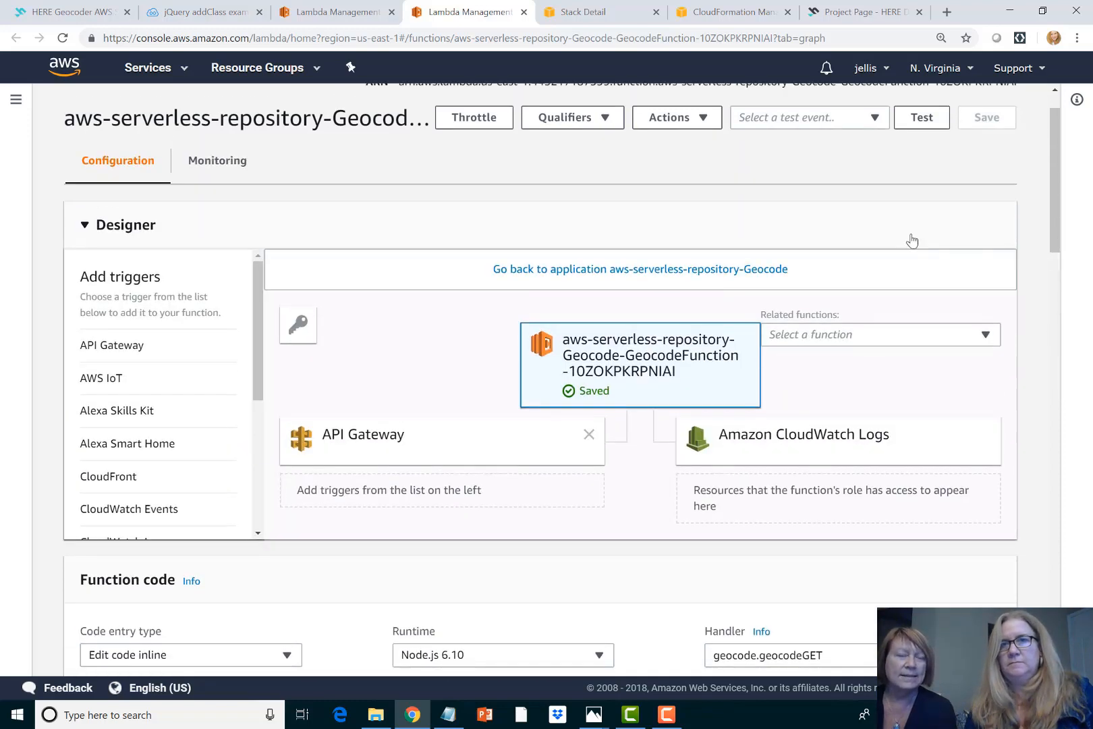
{"action": "mouse_move", "coordinate": [910, 390]}
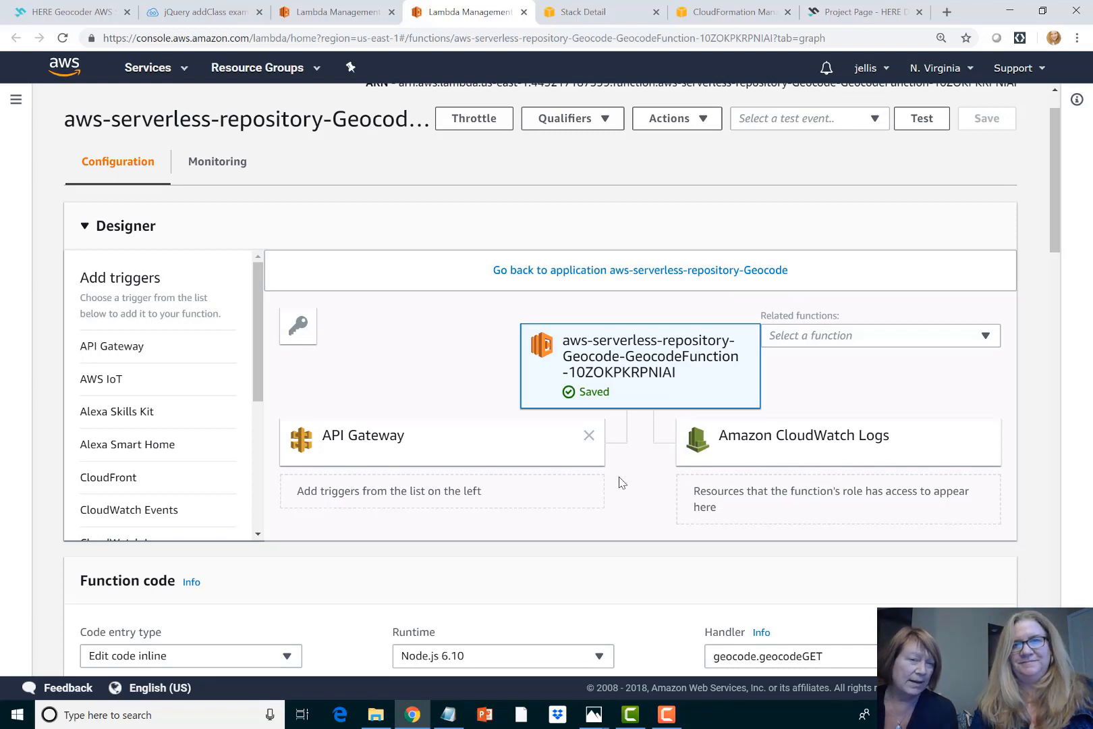
{"action": "mouse_move", "coordinate": [625, 483]}
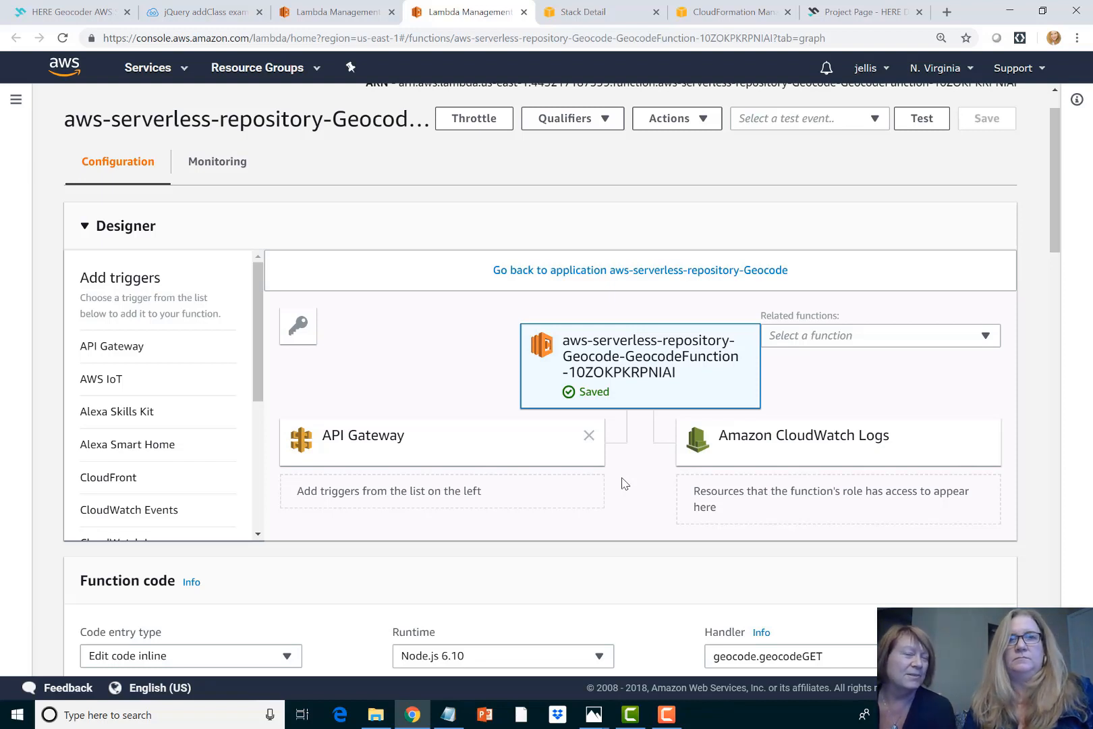
{"action": "mouse_move", "coordinate": [518, 390]}
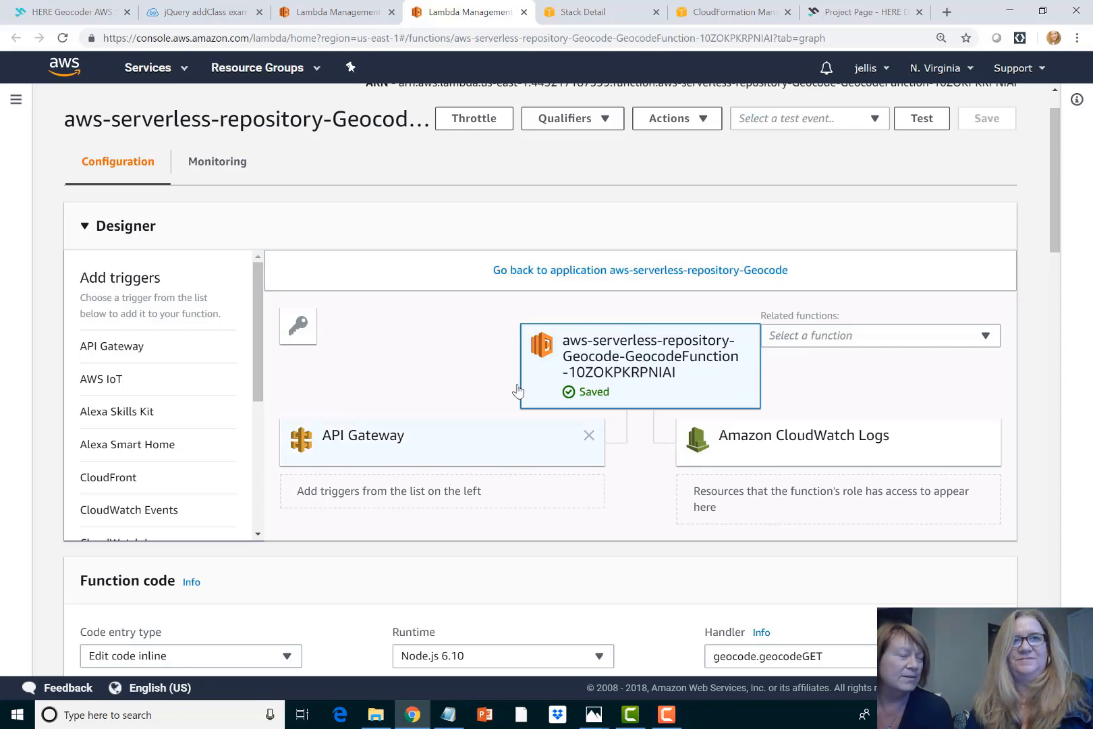
- Return to the HERE Geocoder codelab at step 7, Redirect API Call
{"action": "left_click", "coordinate": [75, 12]}
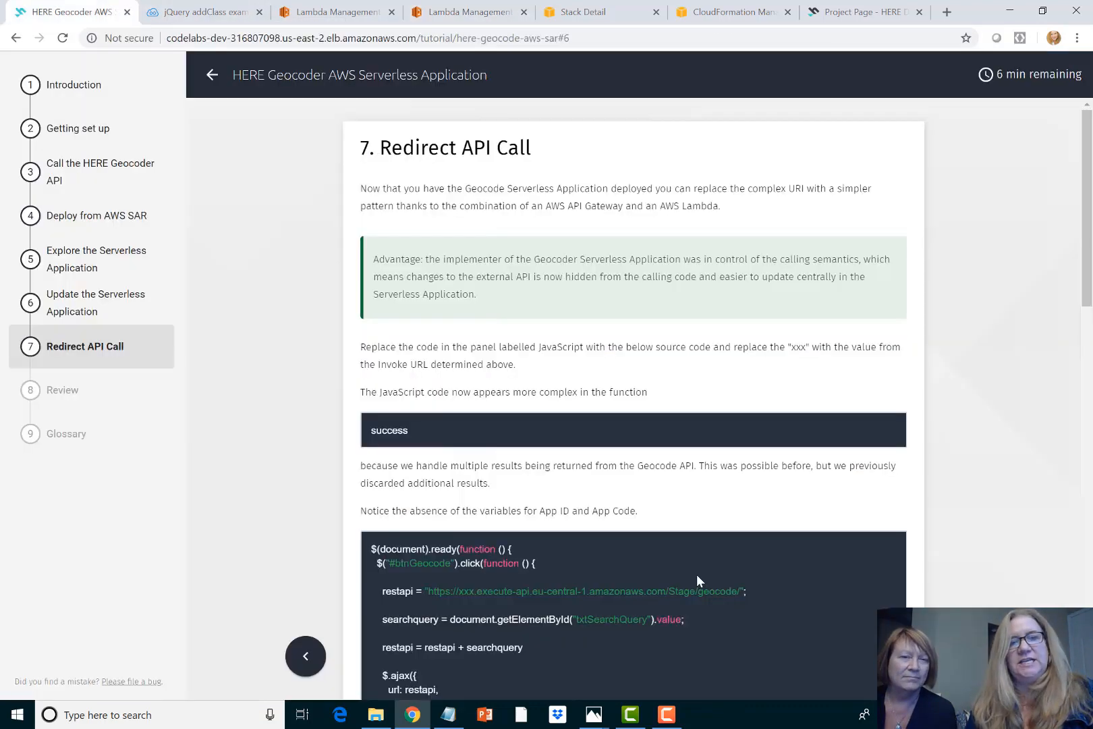
- Copy the Redirect API Call JavaScript from the codelab for pasting into JSFiddle
{"action": "scroll", "scroll_direction": "down", "scroll_amount": 3}
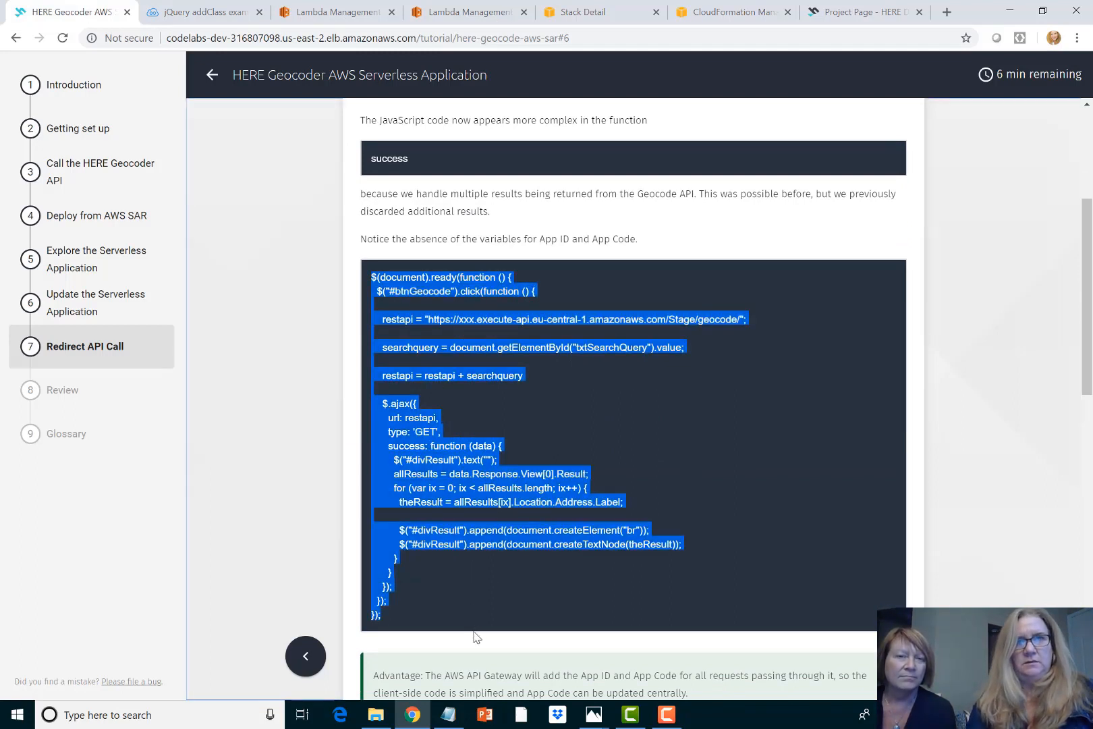
{"action": "left_click", "coordinate": [200, 12]}
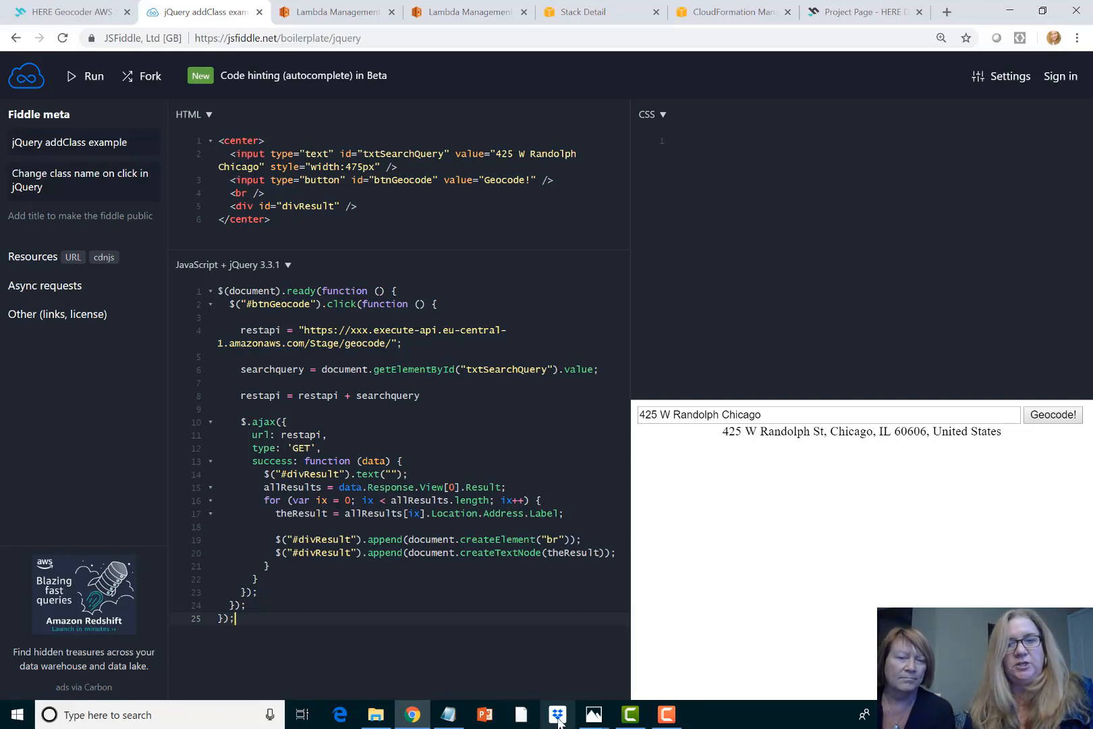
- Point restapi at the deployed Invoke URL and geocode 'strand' to list Strand locations
{"action": "left_click", "coordinate": [448, 713]}
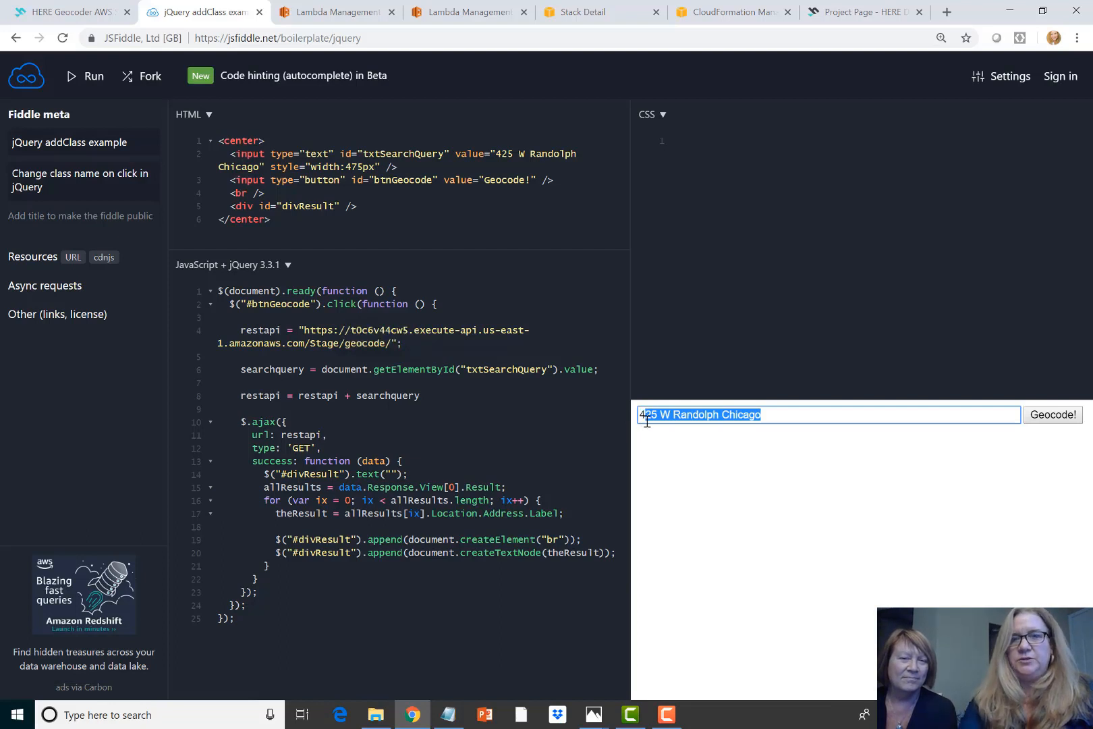
{"action": "type", "text": "strand"}
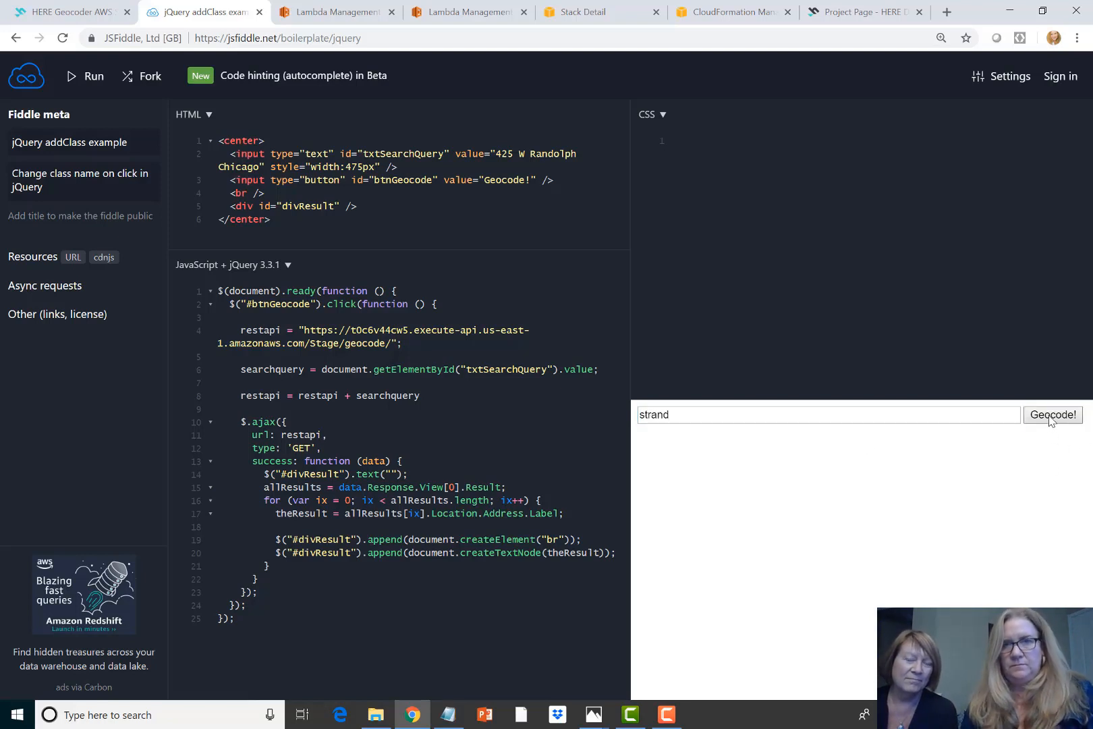
{"action": "left_click", "coordinate": [1053, 414]}
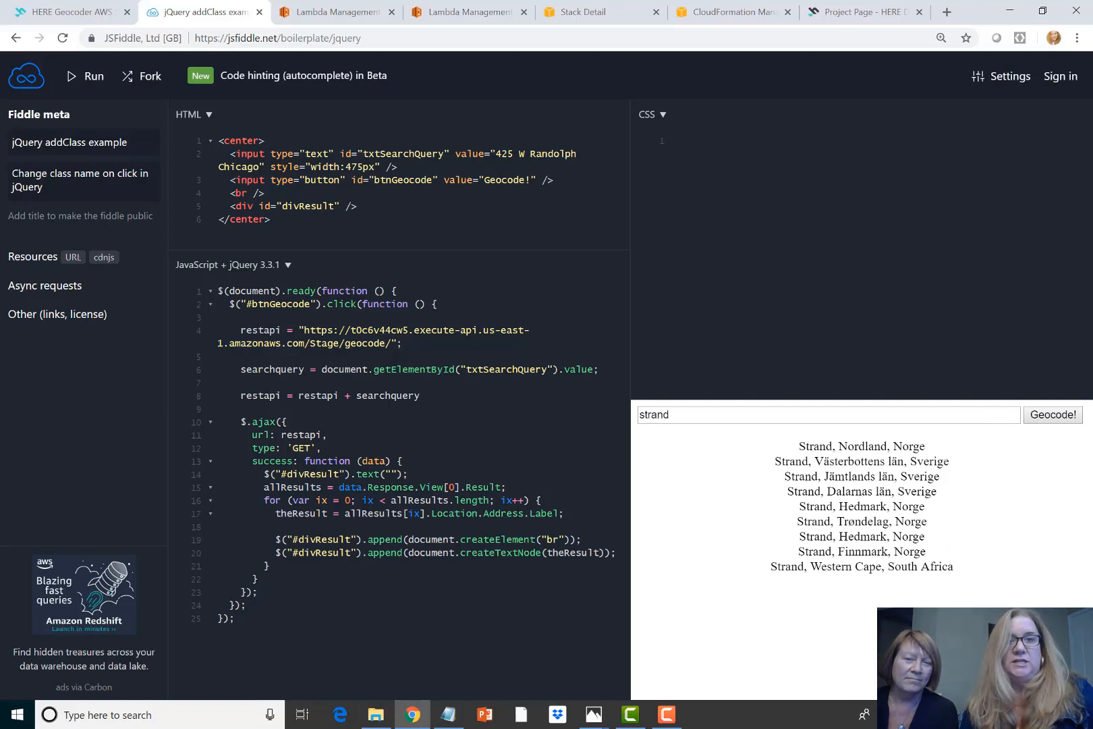
{"action": "mouse_move", "coordinate": [923, 496]}
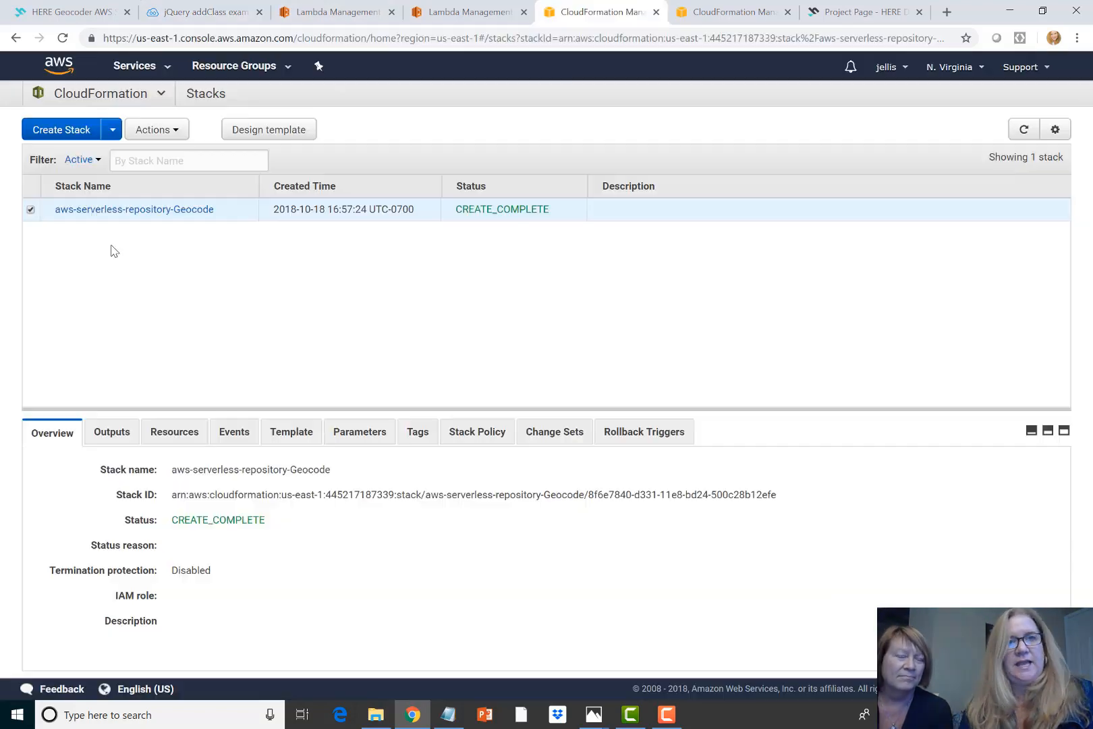
{"action": "mouse_move", "coordinate": [240, 234]}
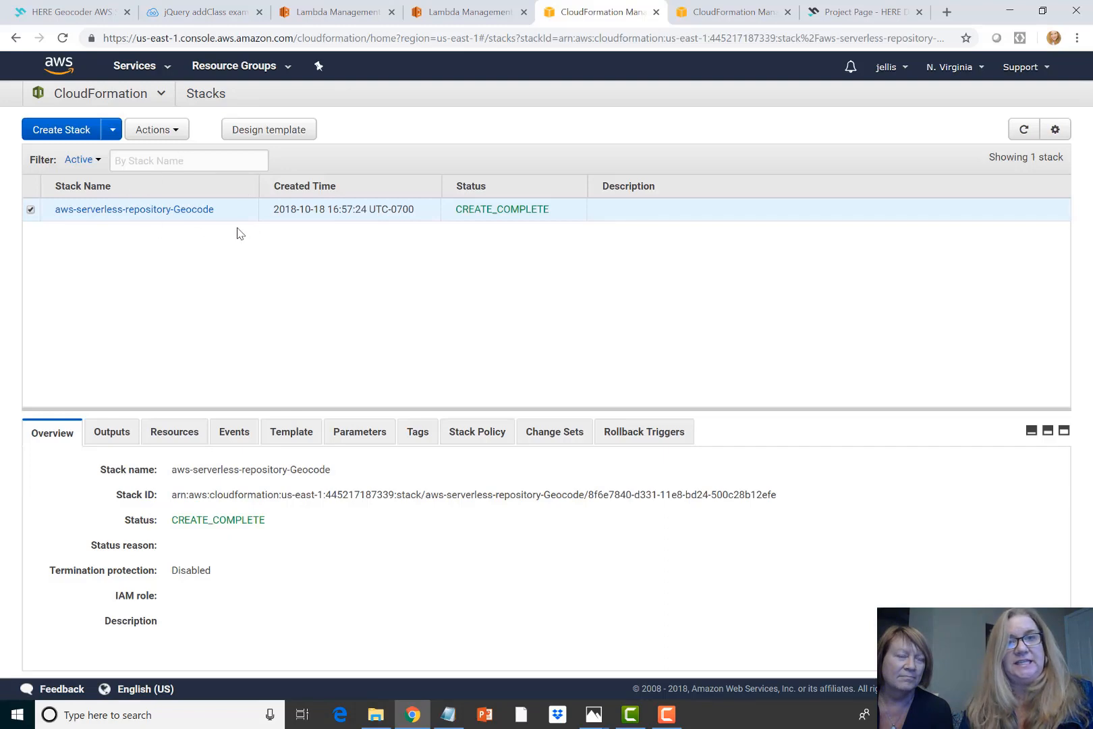
- Delete the aws-serverless-repository-Geocode stack via Actions > Delete Stack and confirm
{"action": "left_click", "coordinate": [157, 130]}
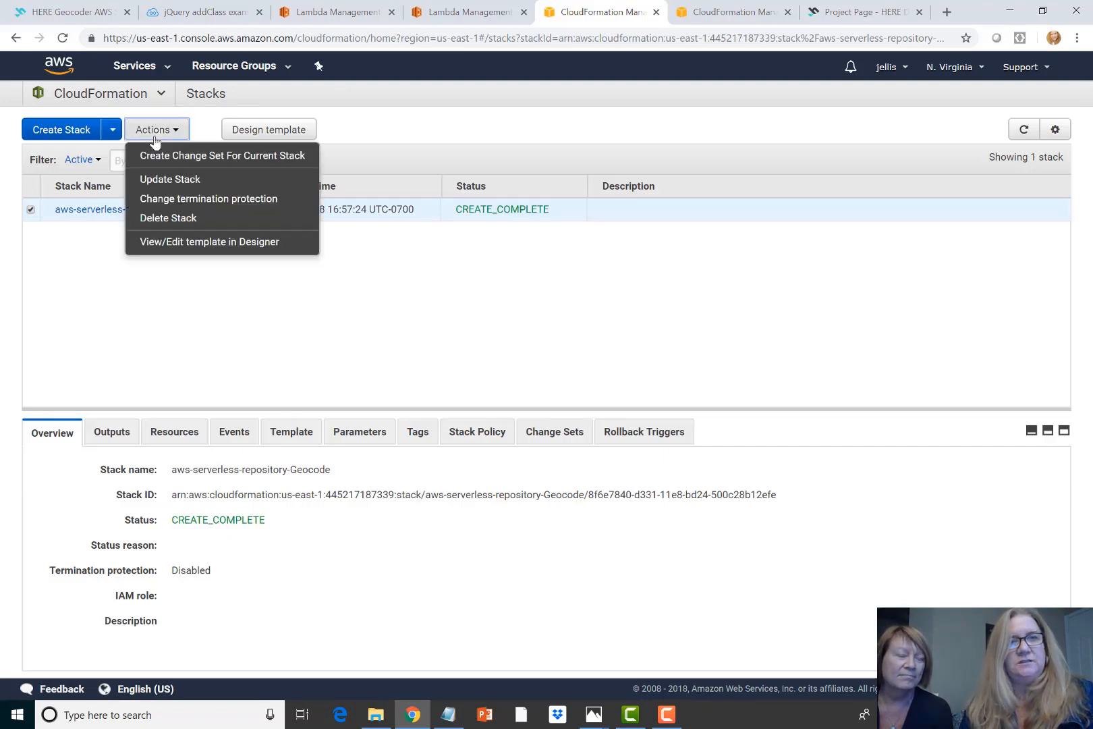
{"action": "left_click", "coordinate": [167, 217]}
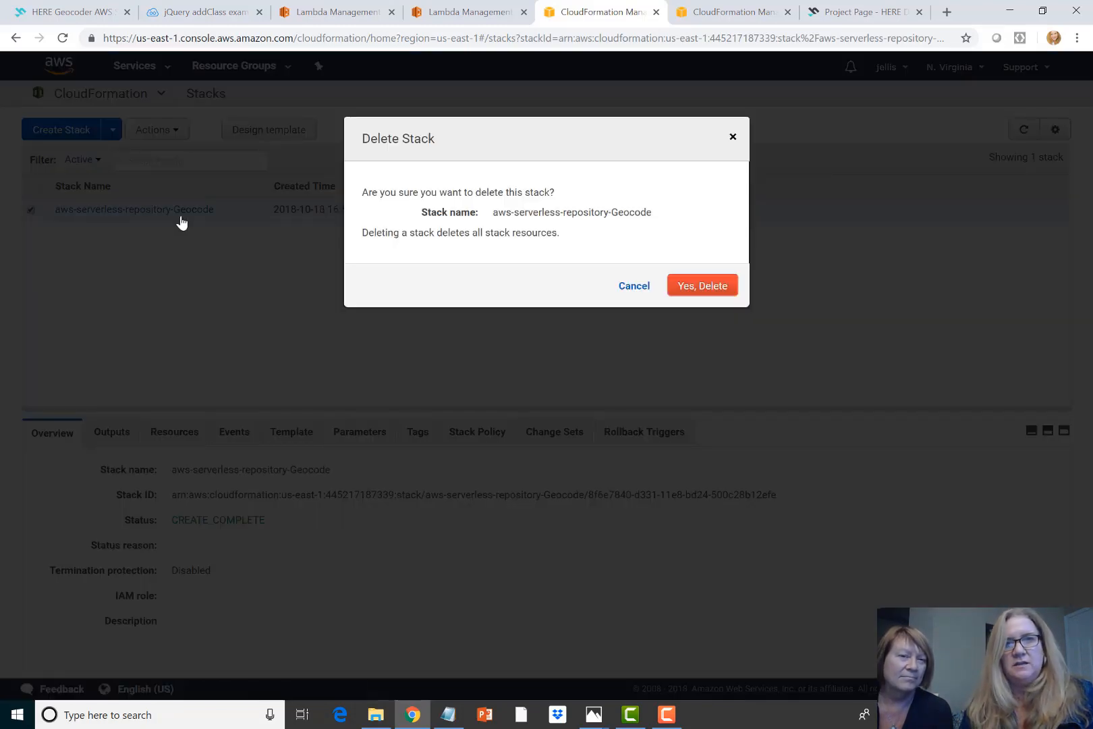
{"action": "left_click", "coordinate": [634, 286]}
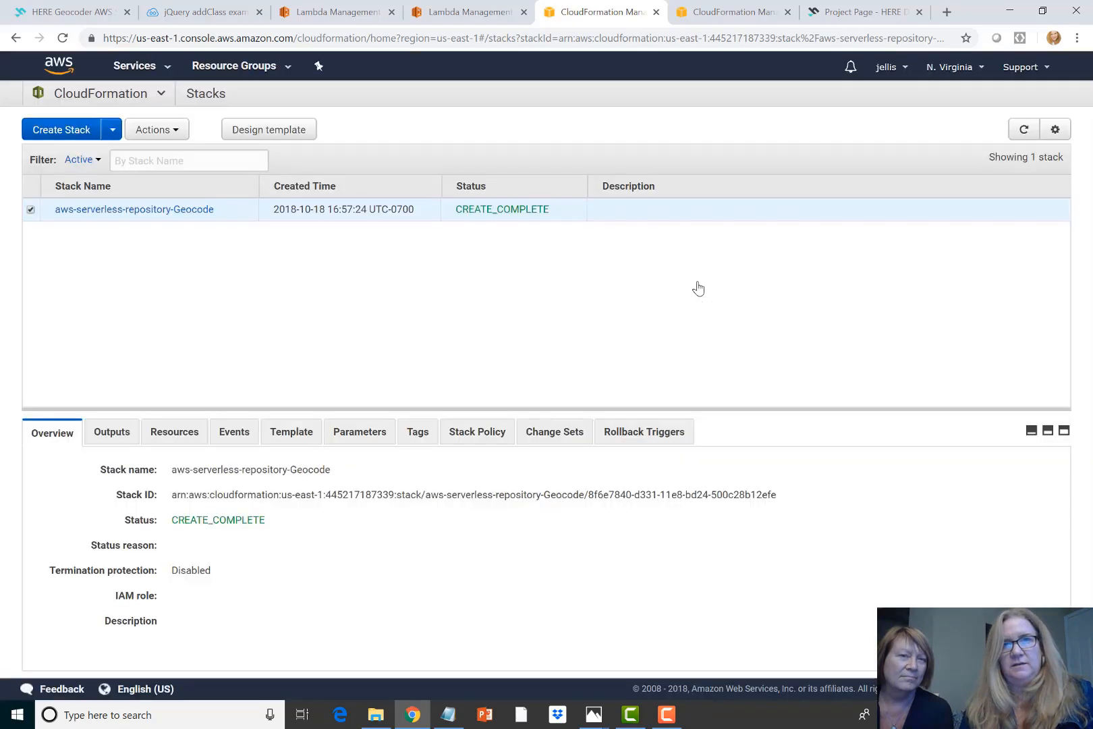